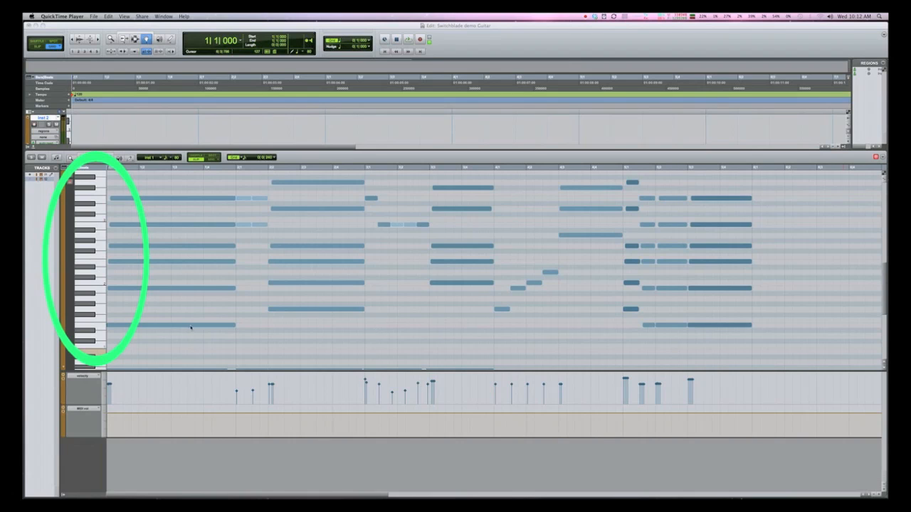
mouse_move(131, 286)
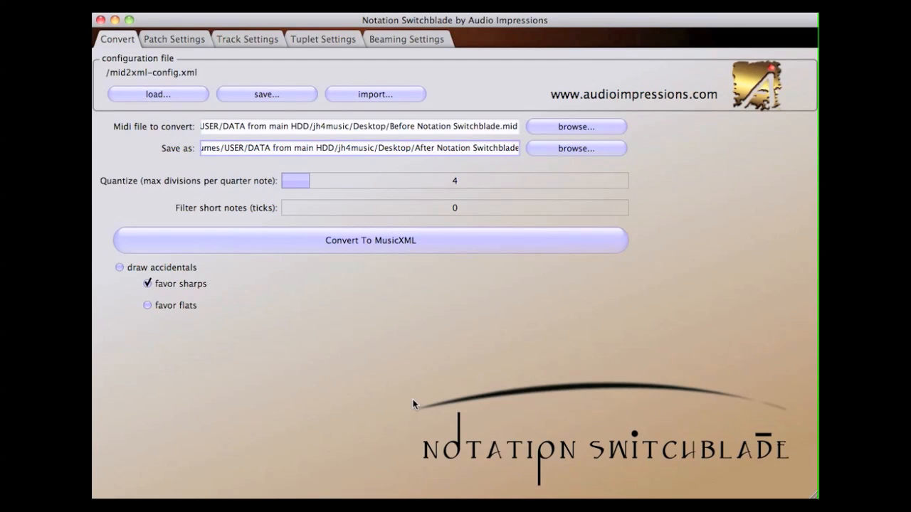
- Rename the output file to end in .xml and set Quantize to 2 divisions per quarter note
click(438, 148)
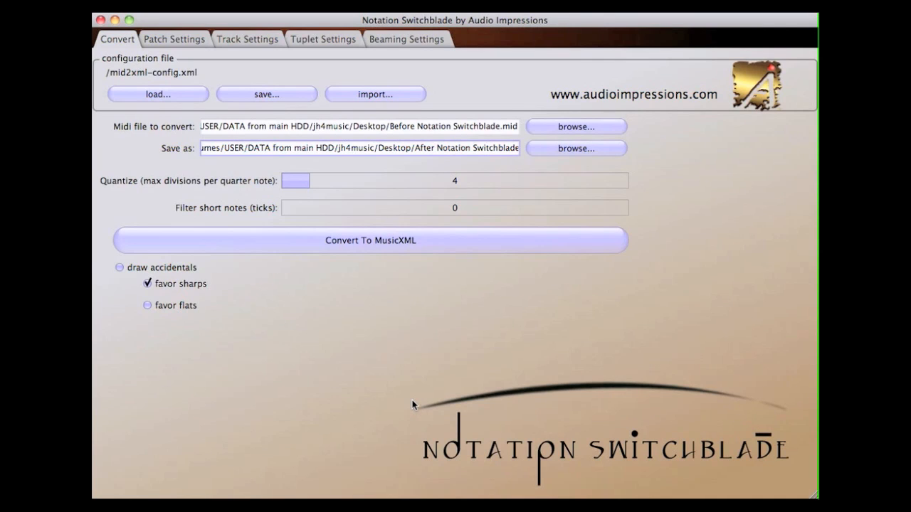
click(437, 148)
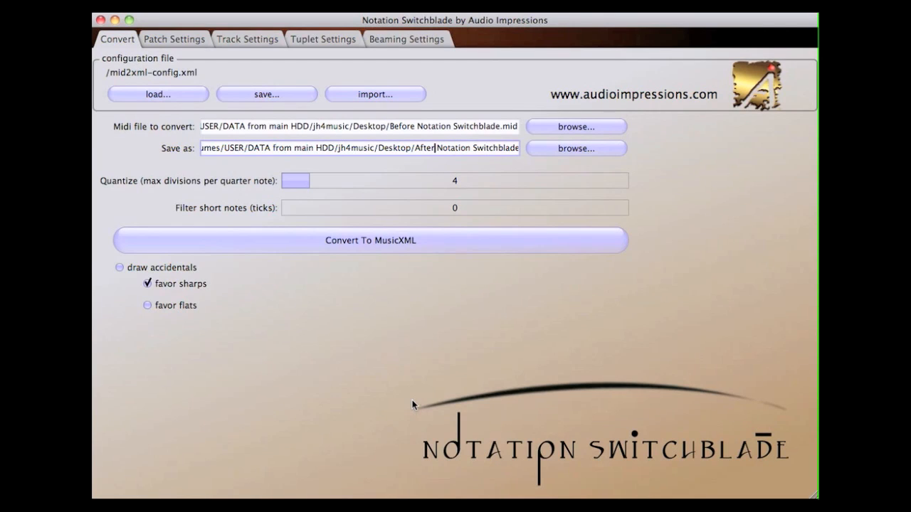
mouse_move(504, 175)
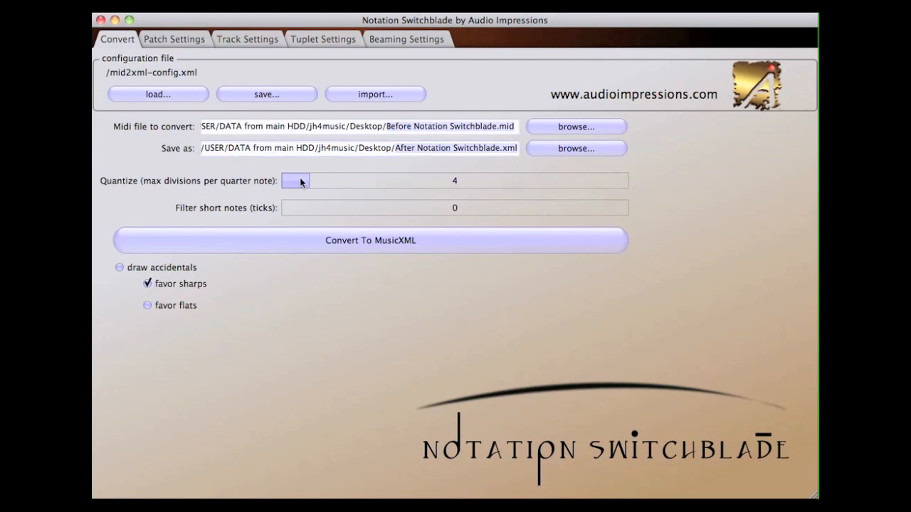
drag(296, 180, 344, 180)
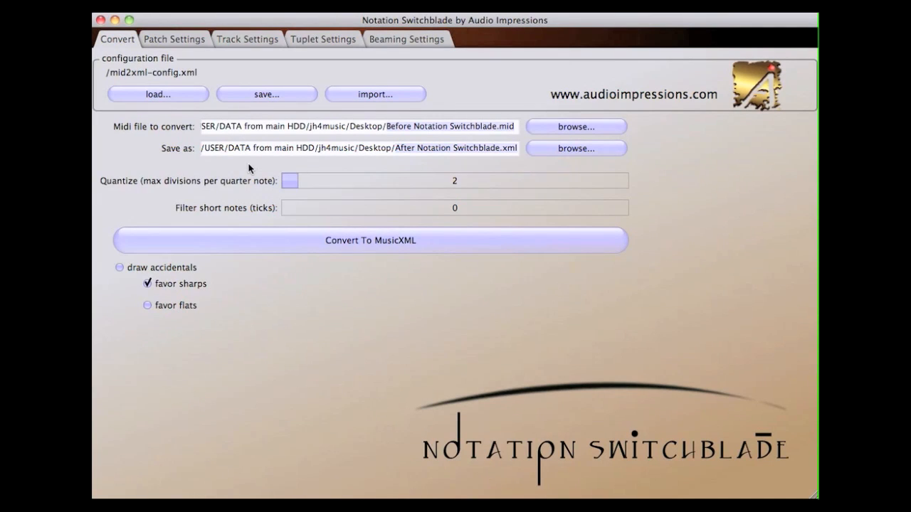
mouse_move(441, 185)
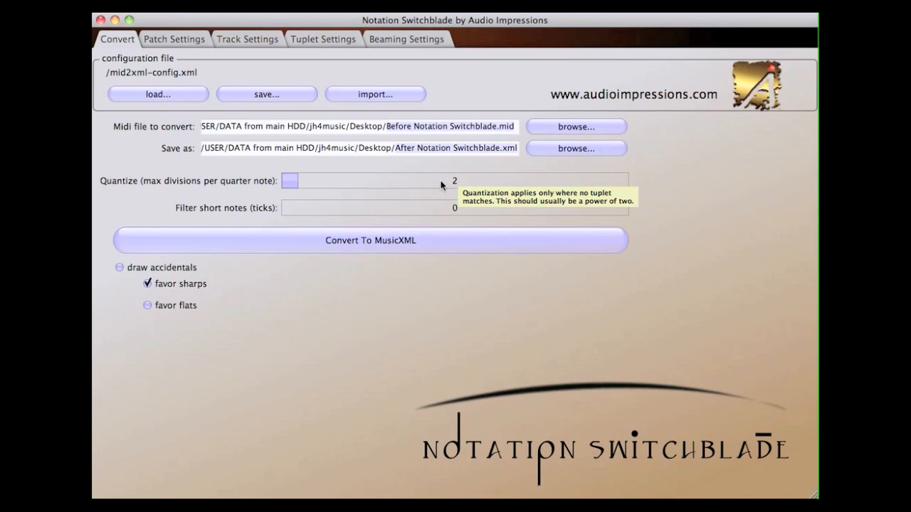
click(356, 179)
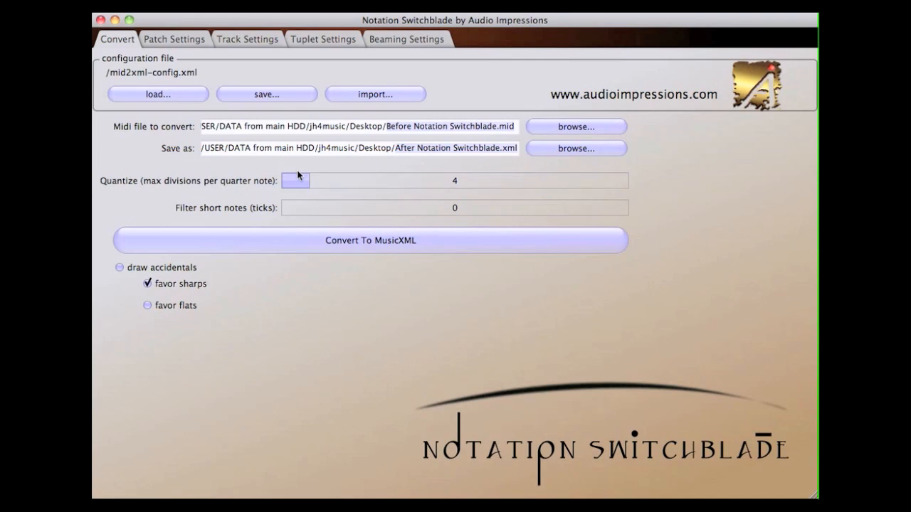
click(454, 180)
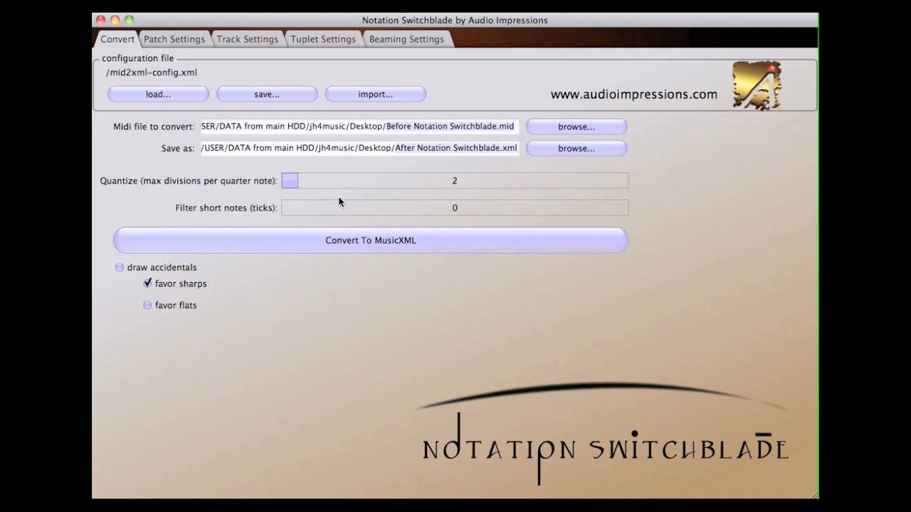
mouse_move(341, 206)
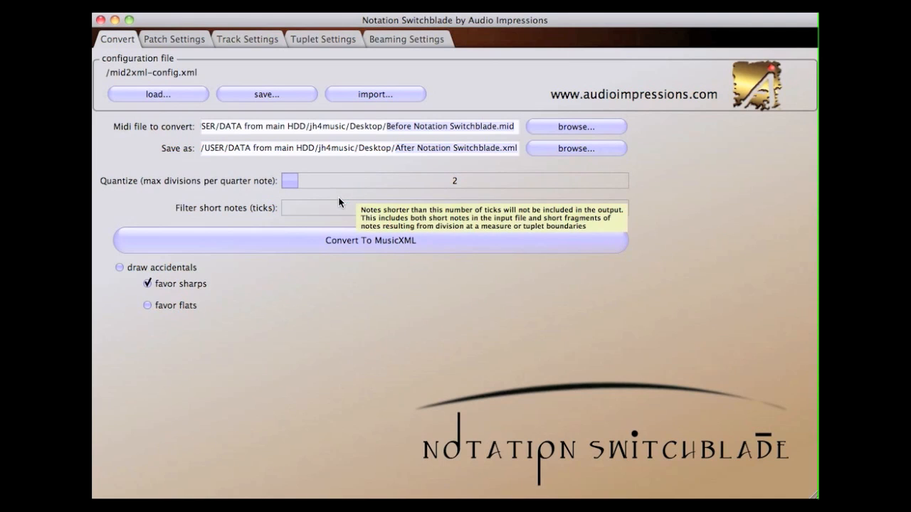
mouse_move(349, 330)
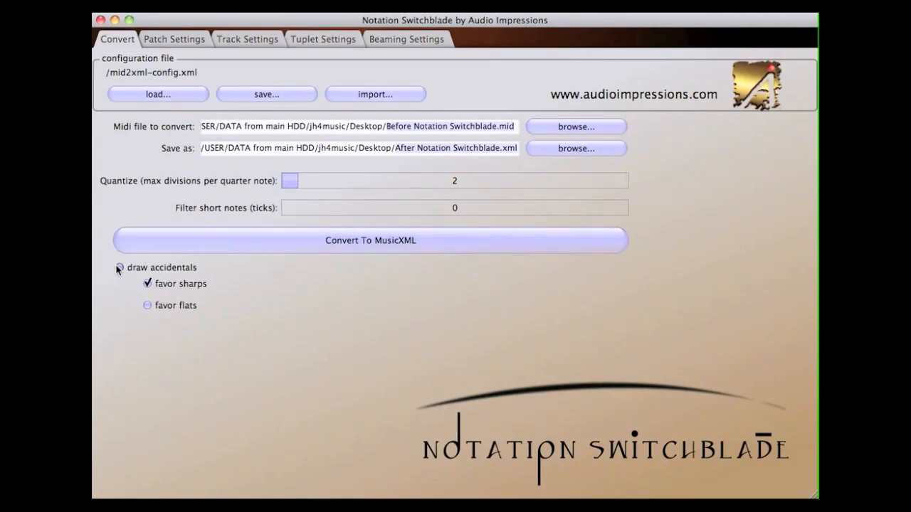
- Enable drawing accidentals and choose favoring sharps over flats
click(119, 267)
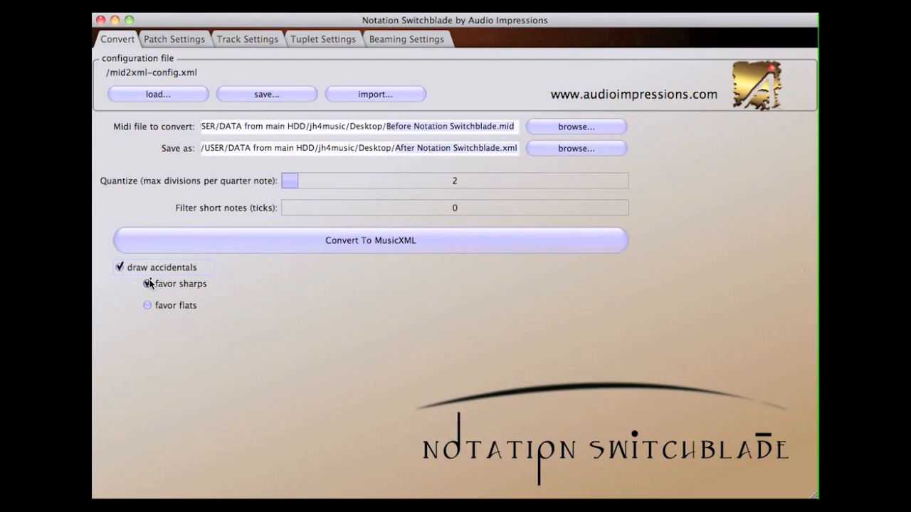
click(148, 305)
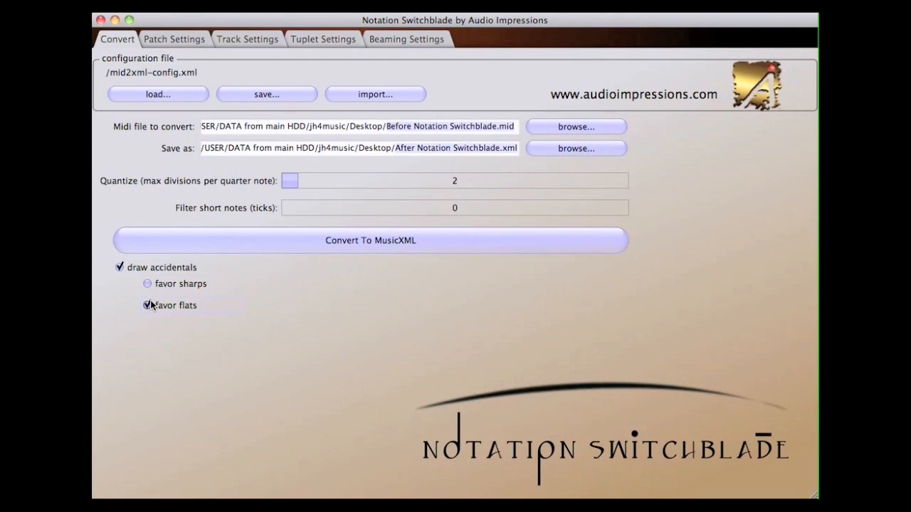
click(148, 283)
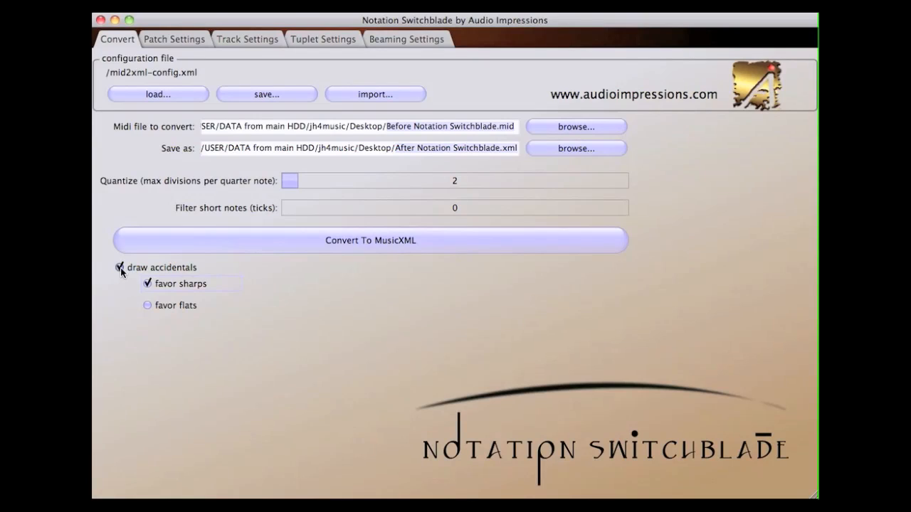
click(119, 267)
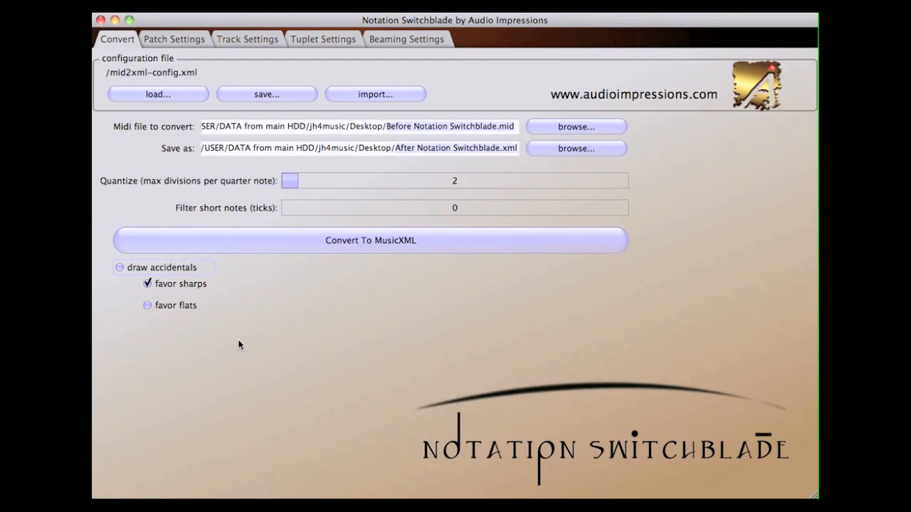
click(174, 39)
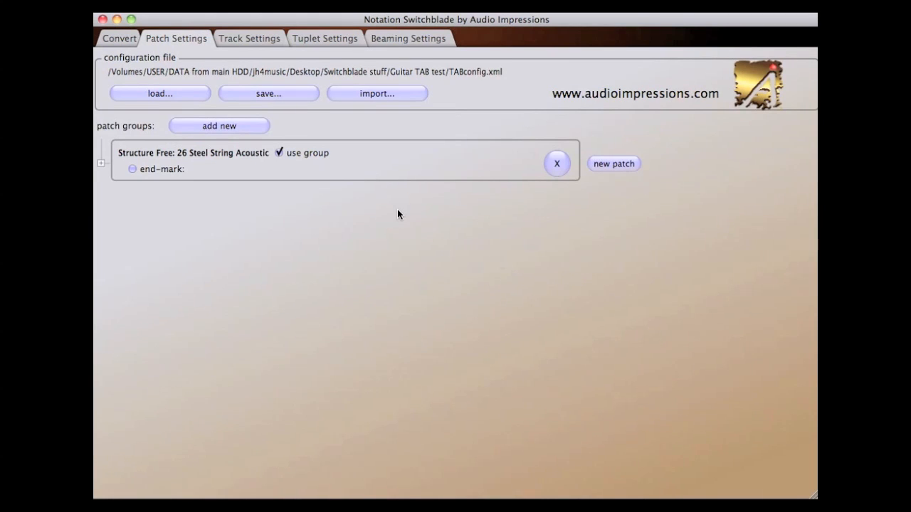
mouse_move(231, 205)
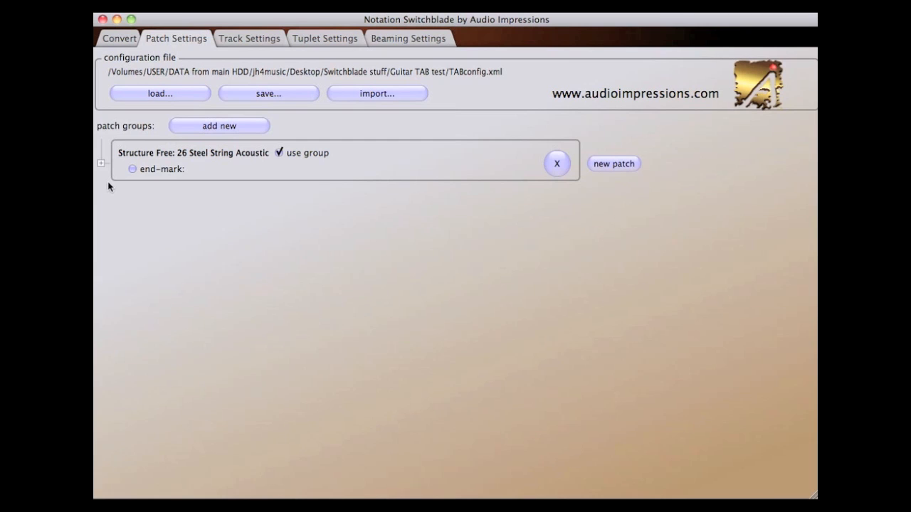
mouse_move(128, 146)
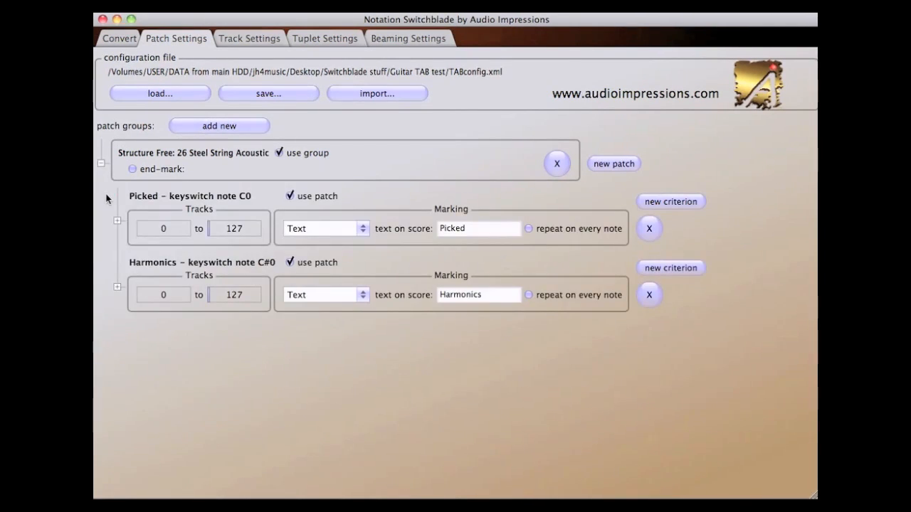
click(669, 202)
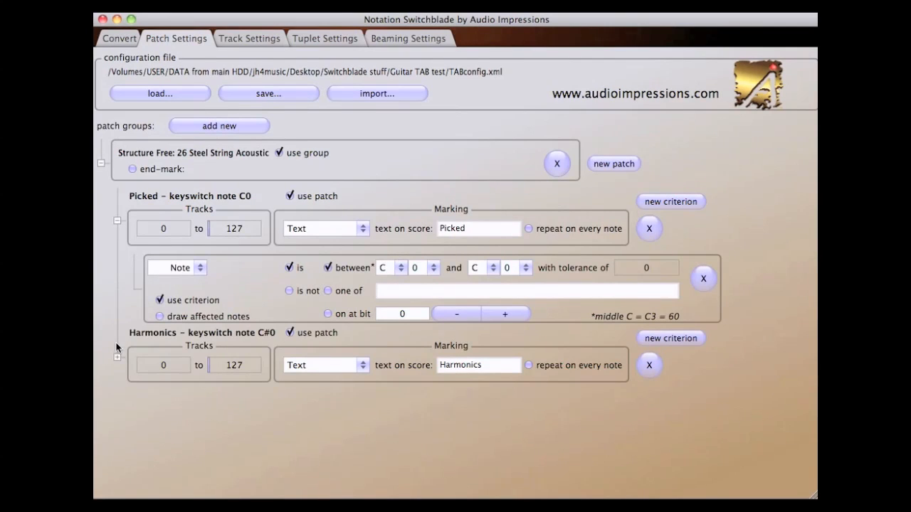
click(669, 339)
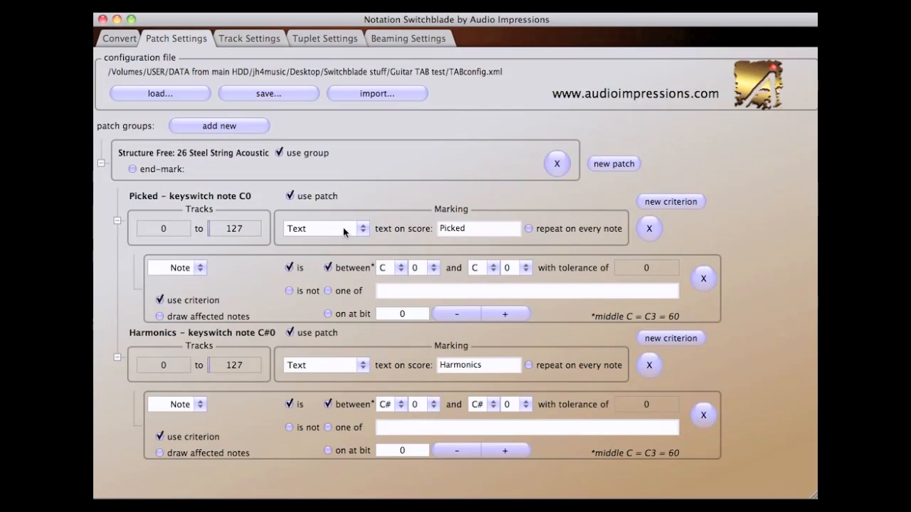
click(320, 228)
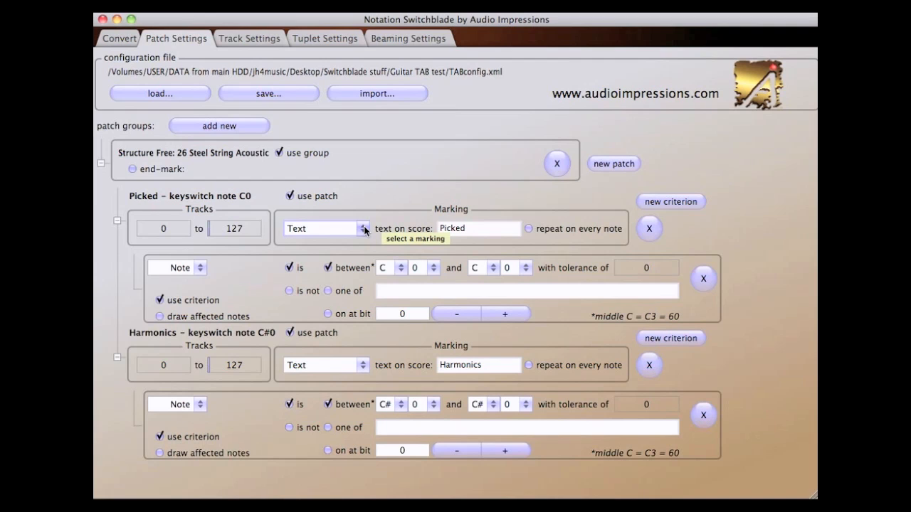
mouse_move(378, 382)
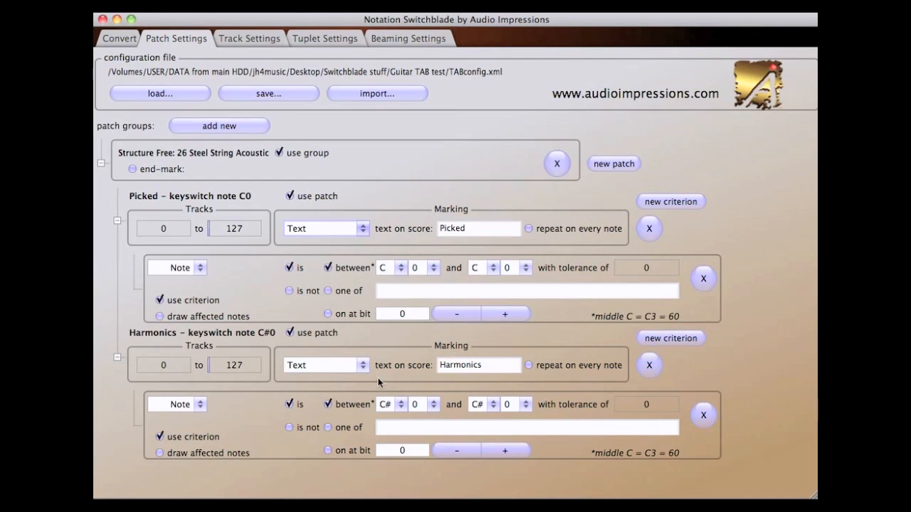
click(324, 364)
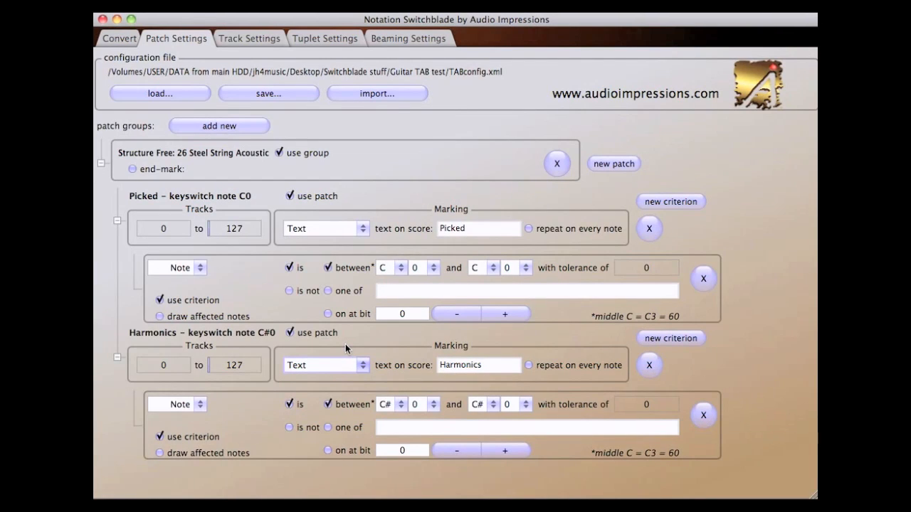
mouse_move(191, 288)
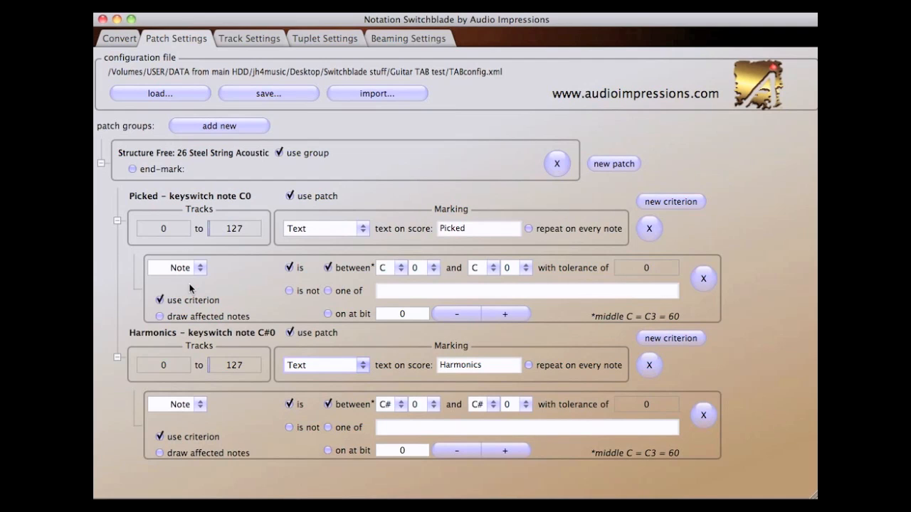
mouse_move(199, 282)
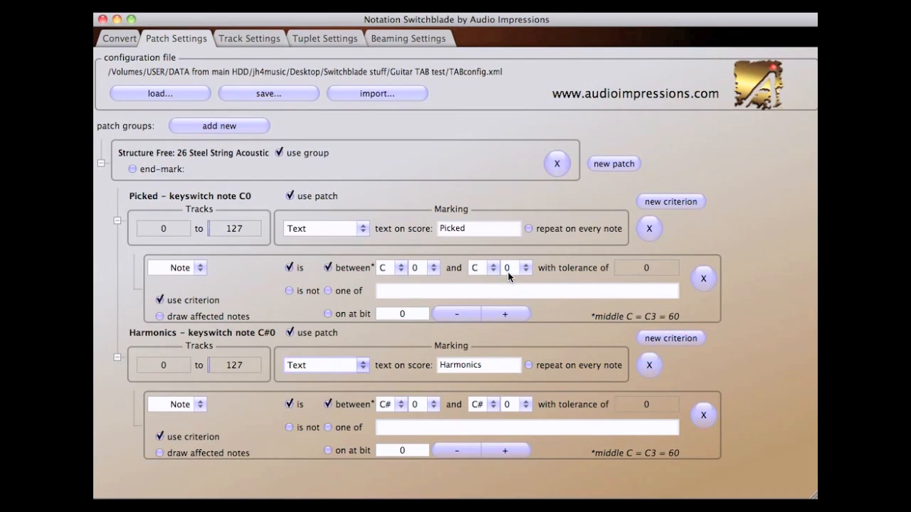
mouse_move(416, 239)
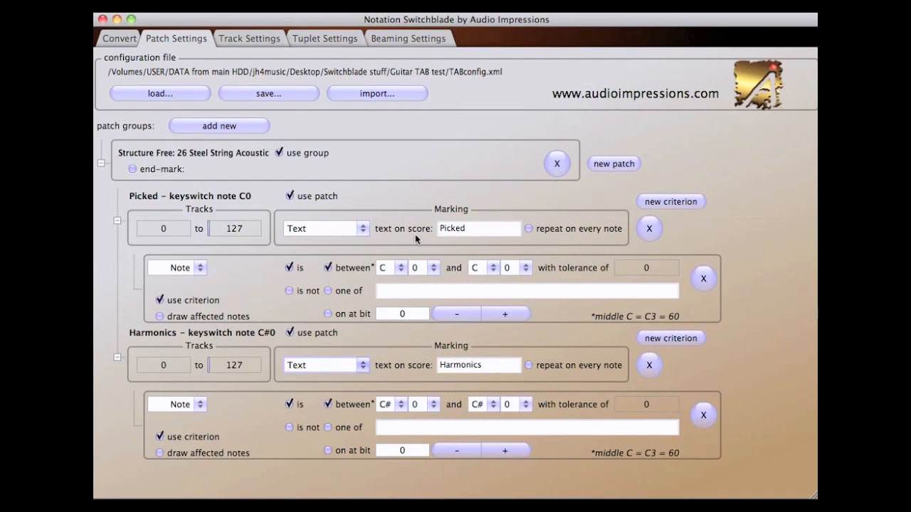
mouse_move(436, 222)
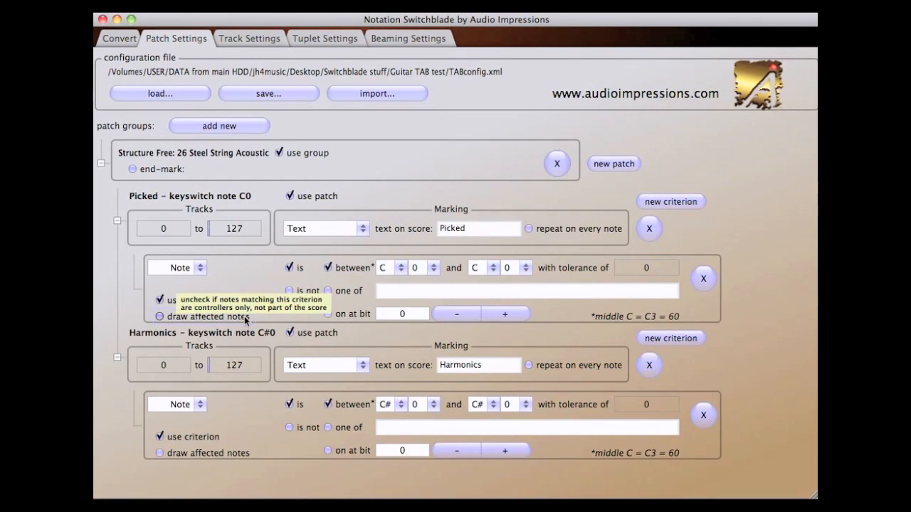
mouse_move(255, 295)
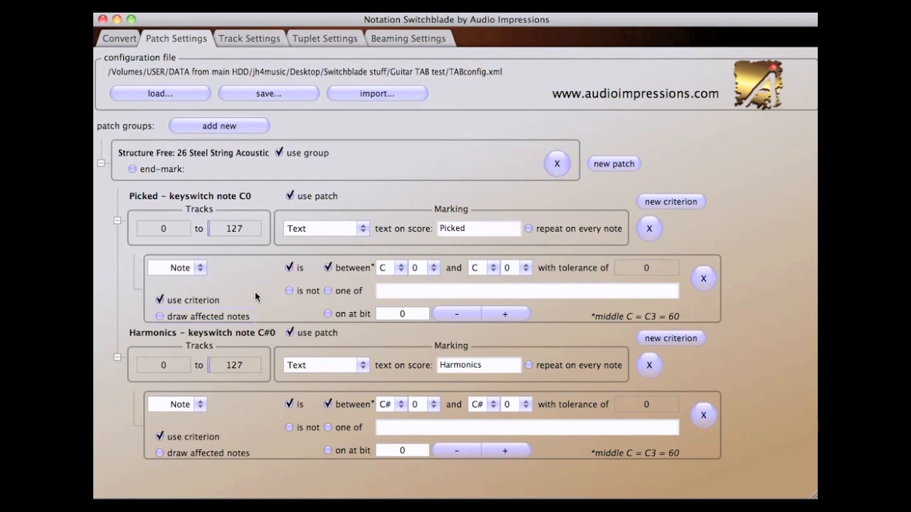
mouse_move(276, 424)
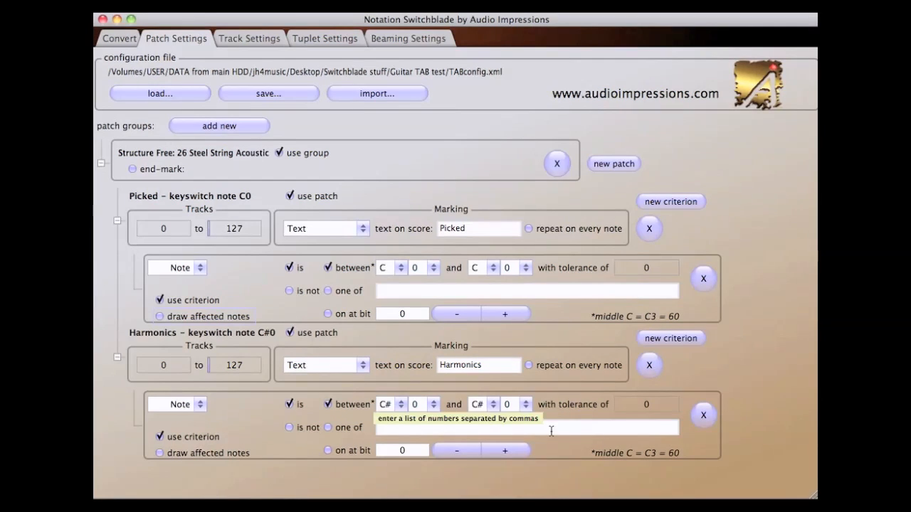
mouse_move(302, 444)
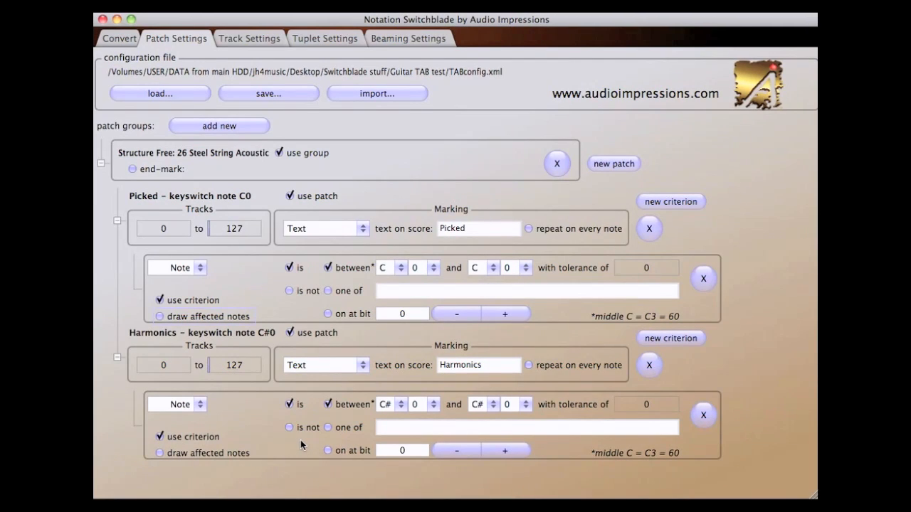
click(178, 404)
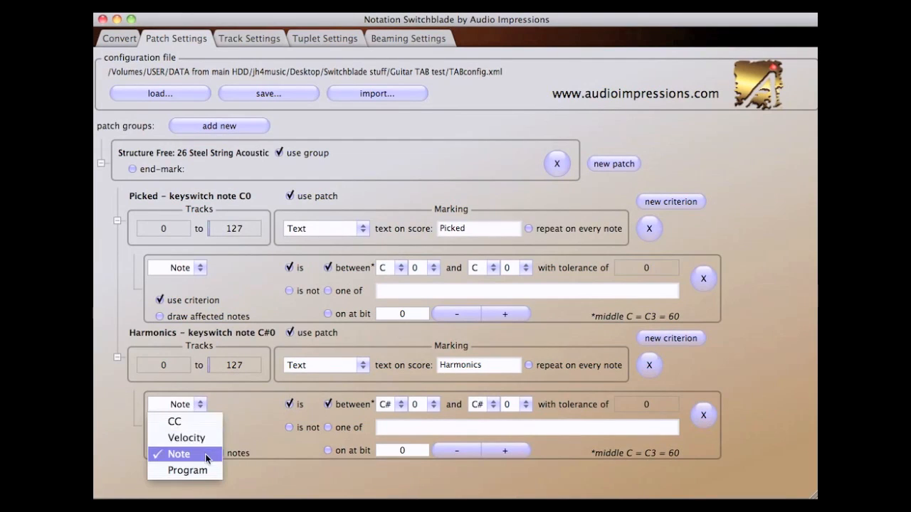
click(179, 454)
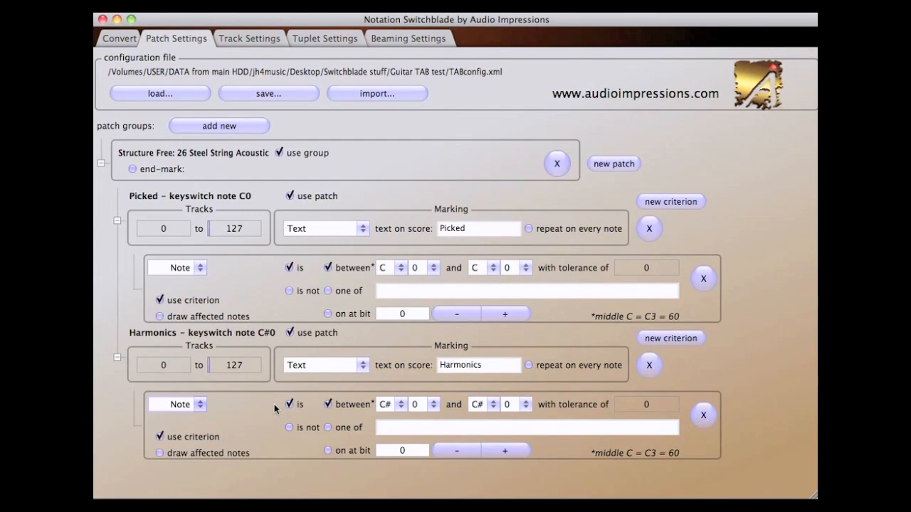
mouse_move(316, 460)
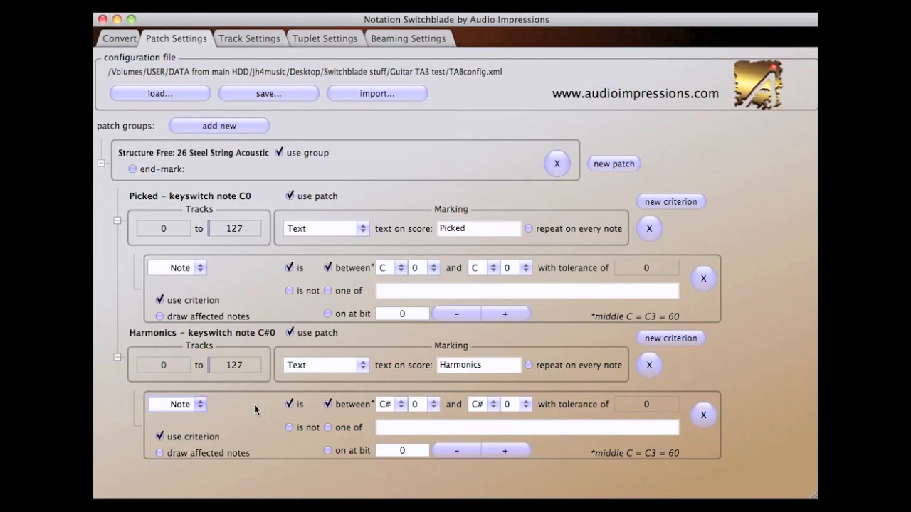
click(248, 40)
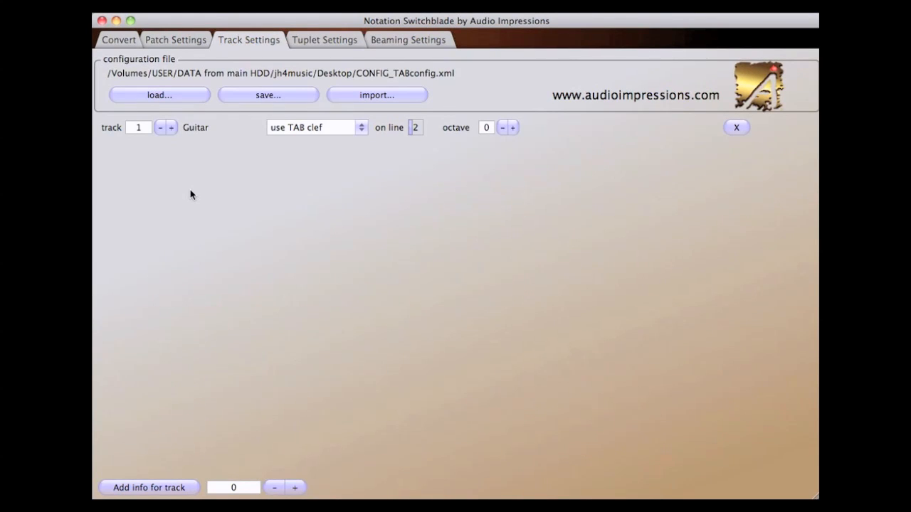
mouse_move(179, 171)
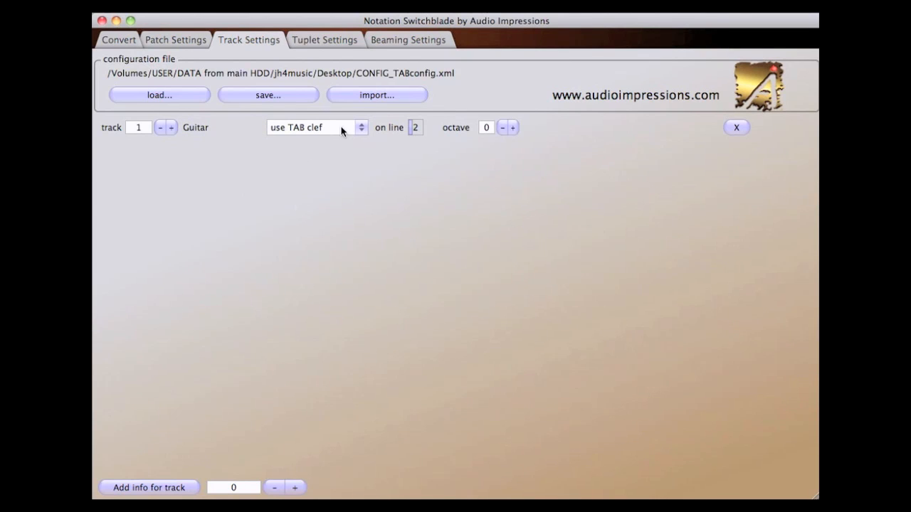
- Keep the TAB clef for track 1 Guitar and move on to the tuplet definitions
click(316, 128)
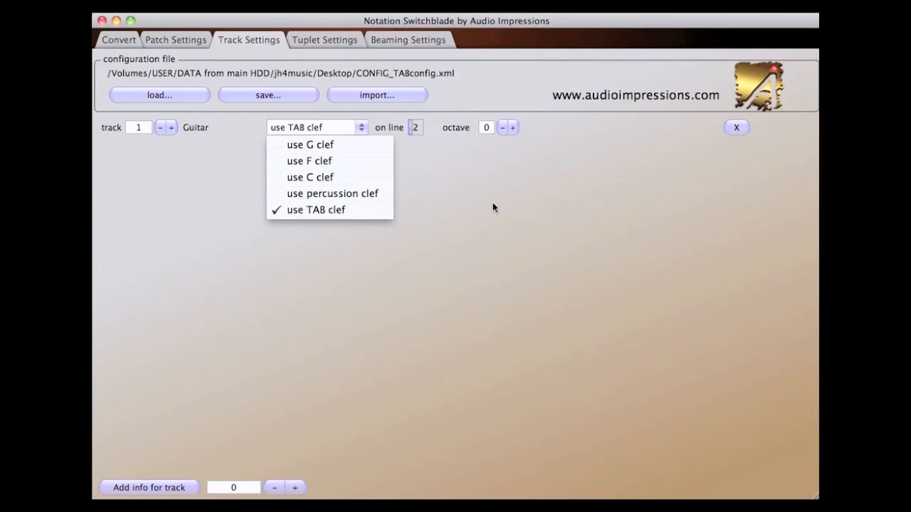
click(315, 209)
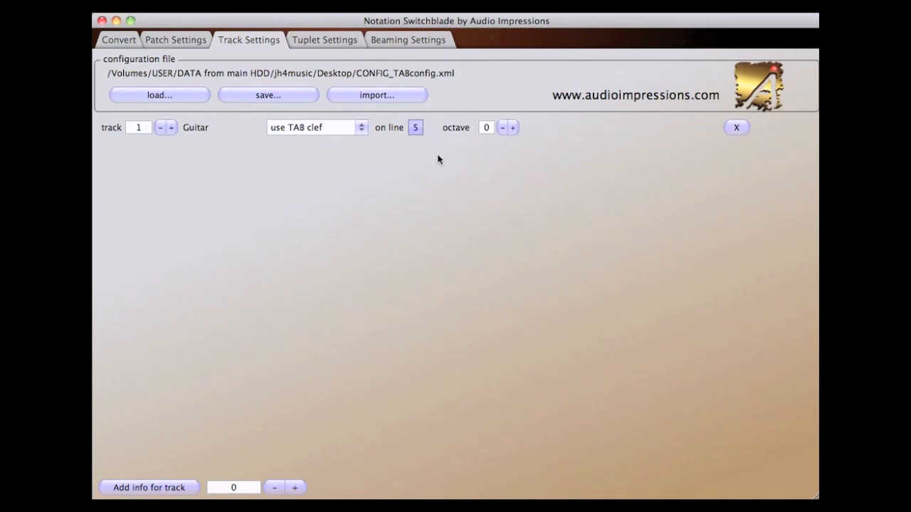
click(324, 39)
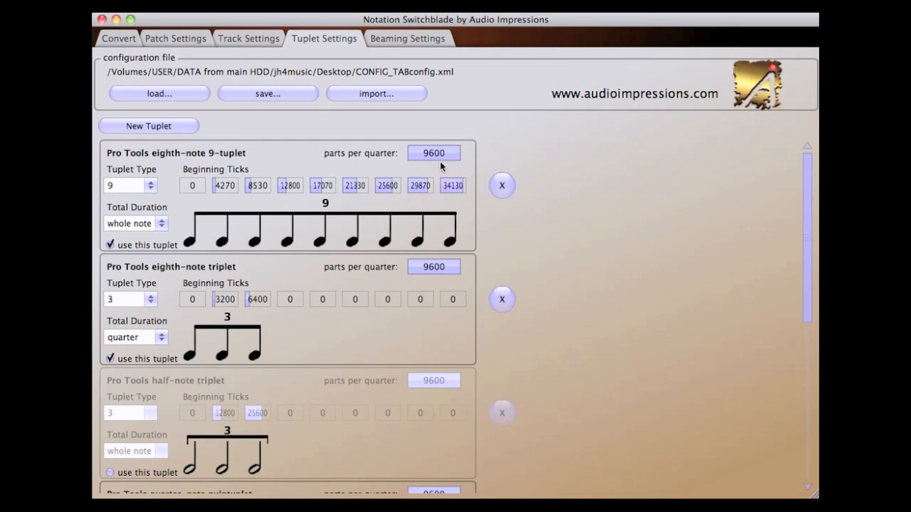
mouse_move(441, 168)
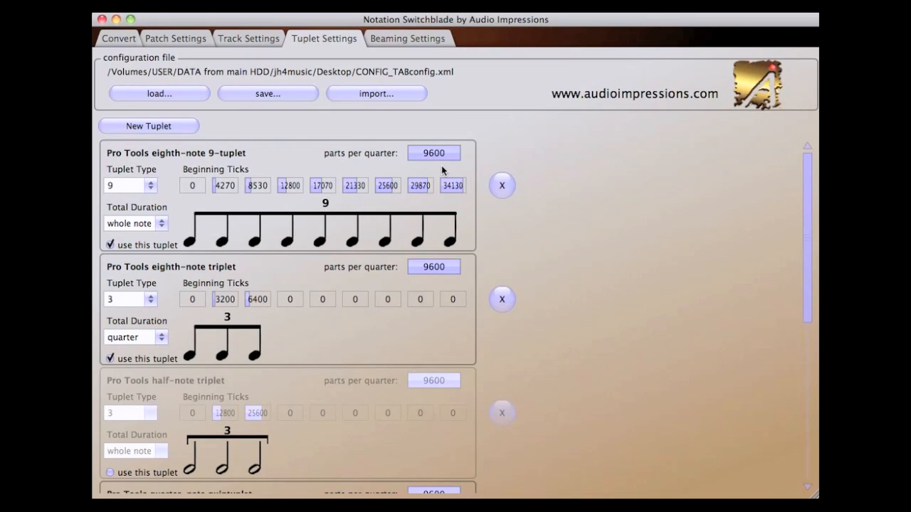
mouse_move(277, 122)
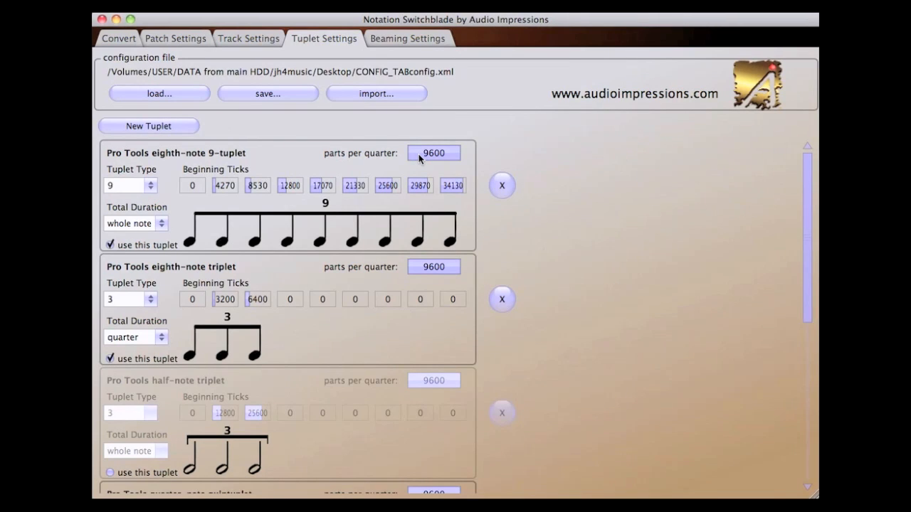
mouse_move(284, 153)
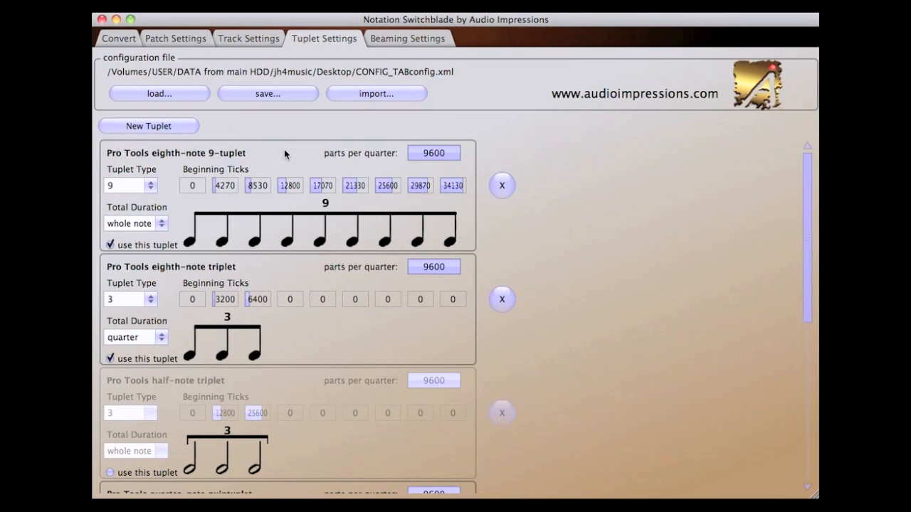
mouse_move(148, 126)
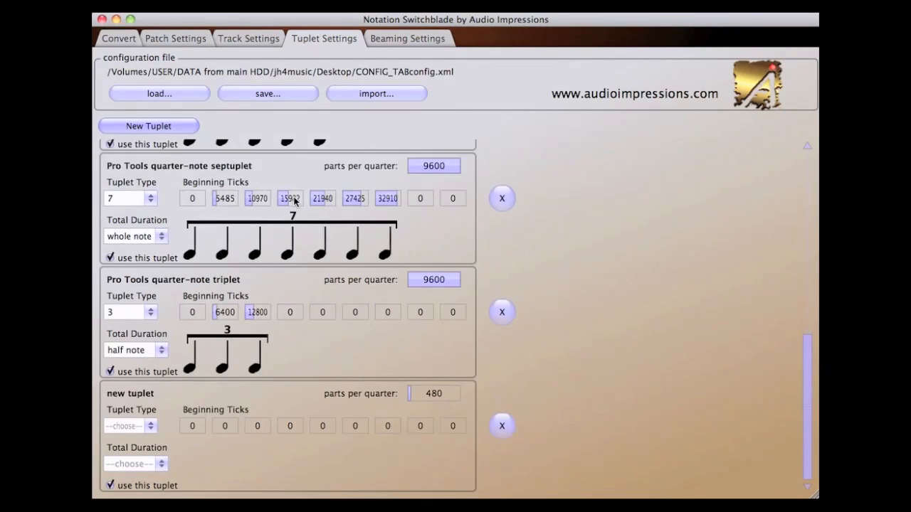
- Define a 7-note tuplet spanning a whole note, enter the parts-per-quarter value and recalculate its ticks
click(290, 198)
text(15260)
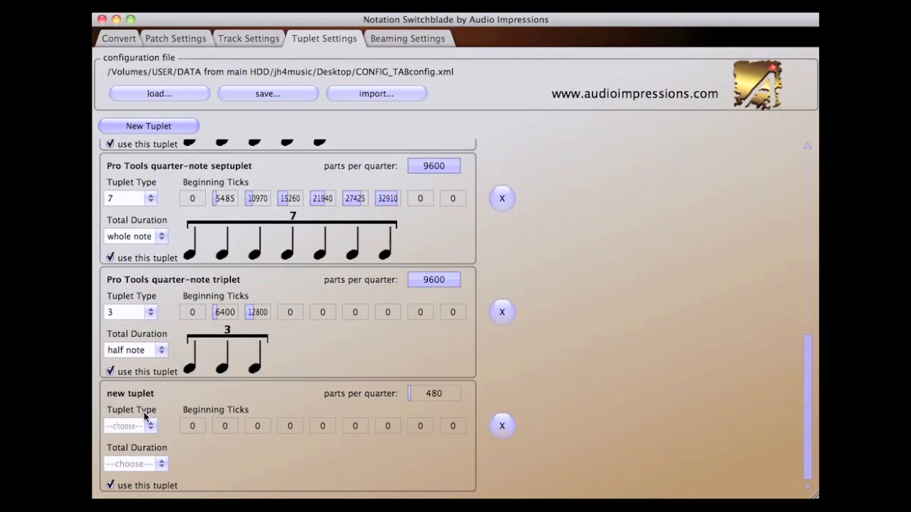
click(131, 425)
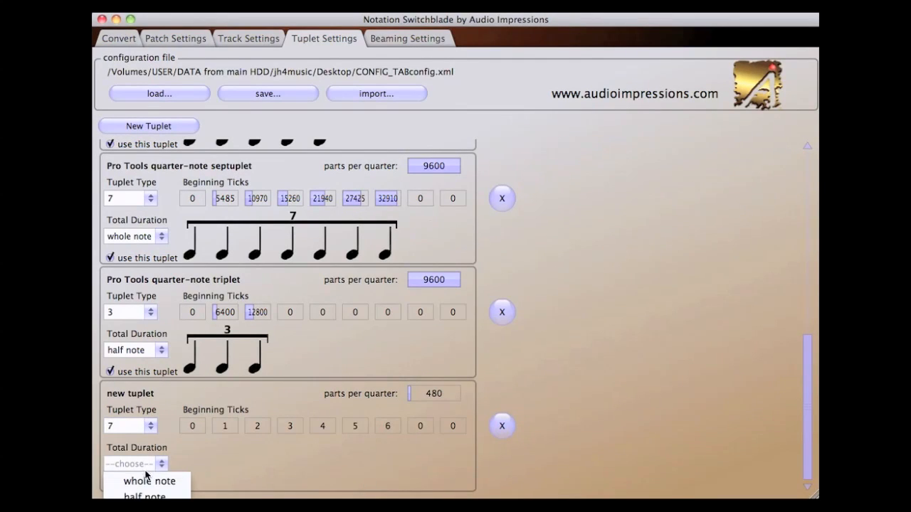
click(150, 481)
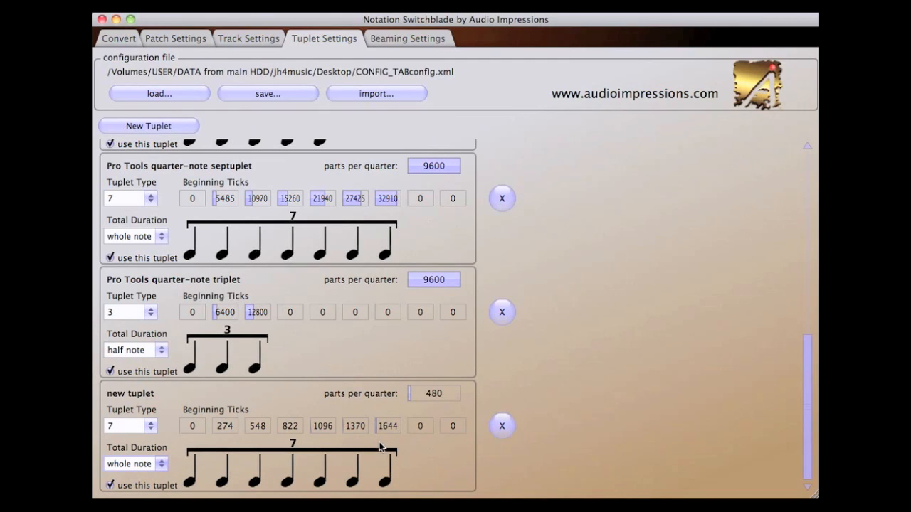
mouse_move(439, 464)
text(2494)
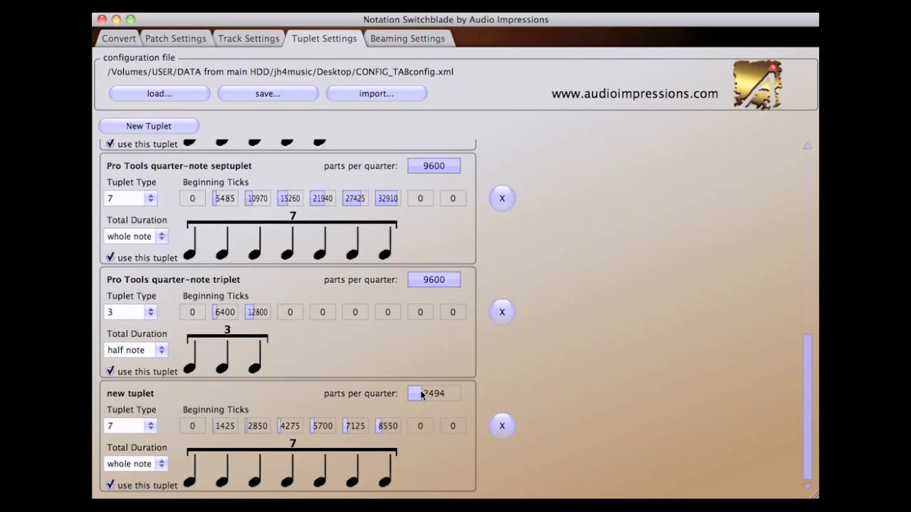
text(1372)
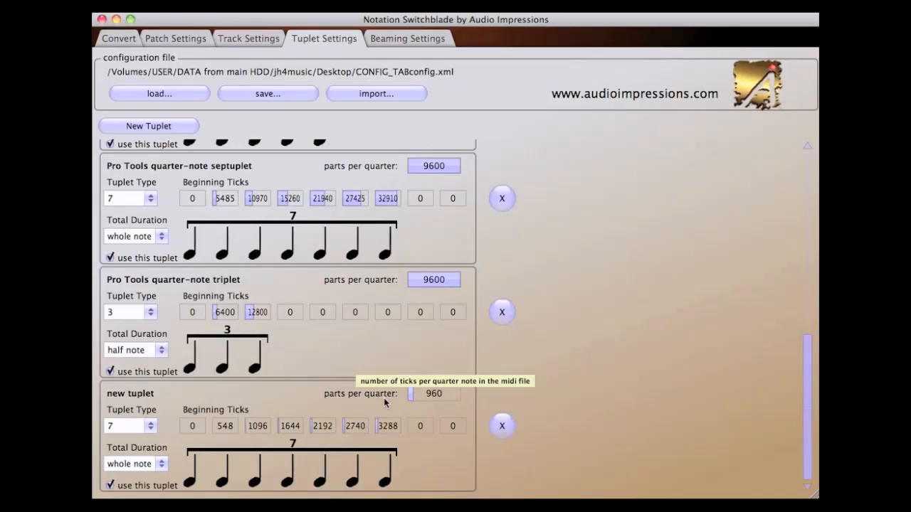
mouse_move(348, 434)
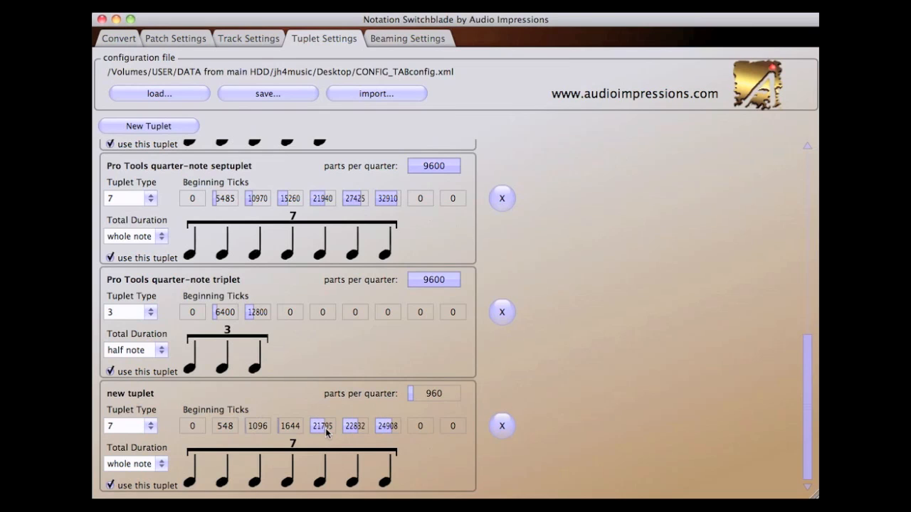
click(289, 425)
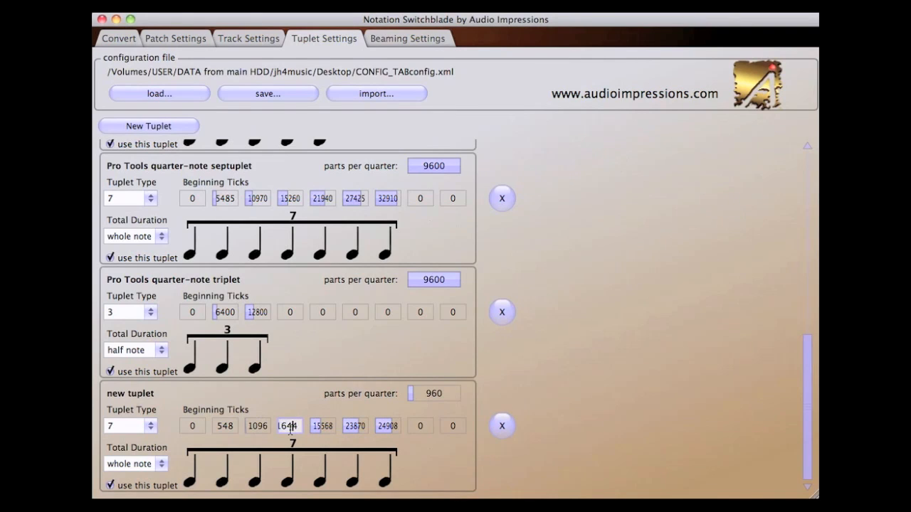
click(407, 39)
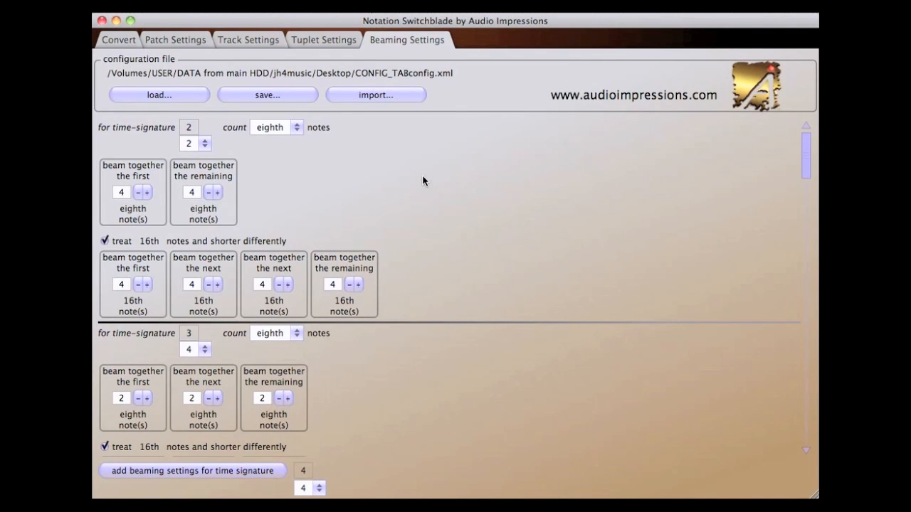
mouse_move(418, 180)
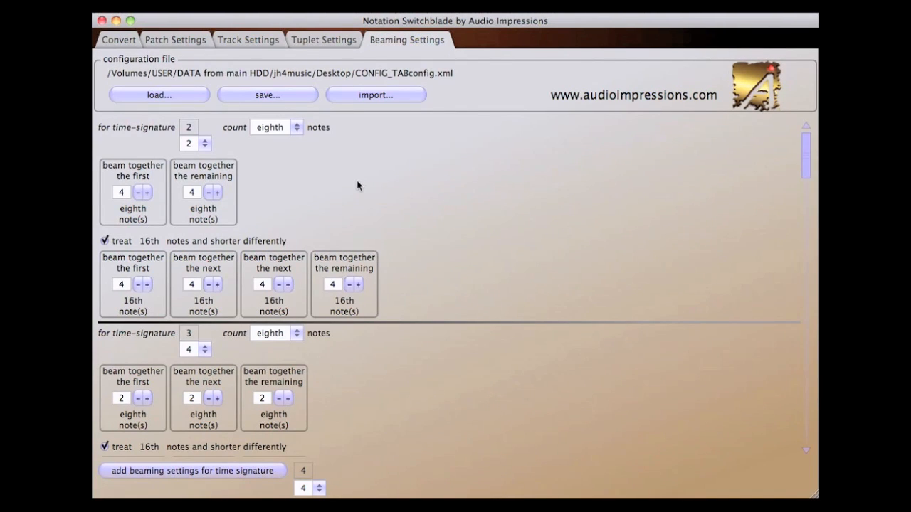
mouse_move(124, 202)
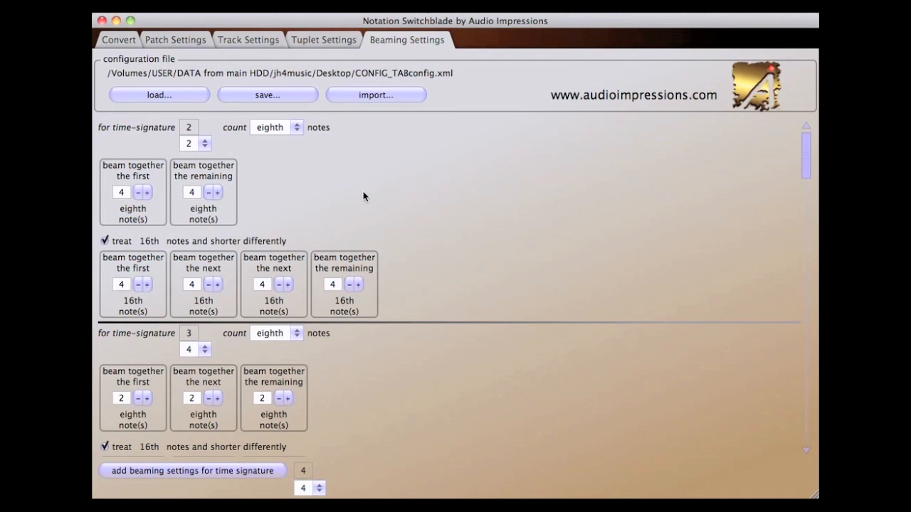
mouse_move(186, 205)
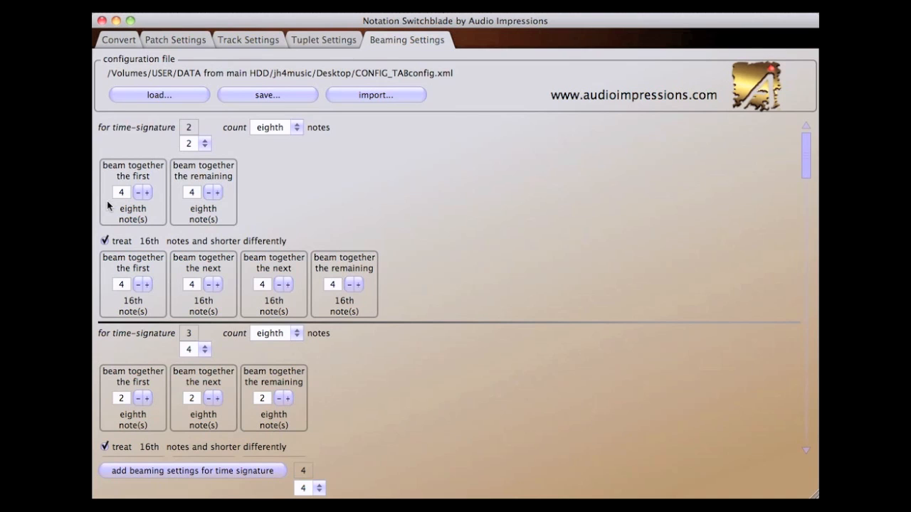
mouse_move(316, 213)
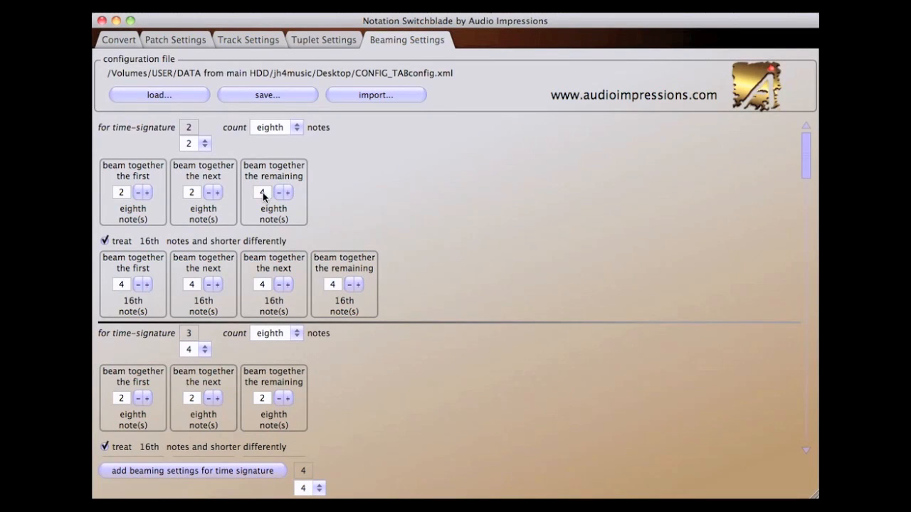
- Adjust the remaining eighth-note beam group for 2/2 time to follow the 2, 2 groups
click(140, 43)
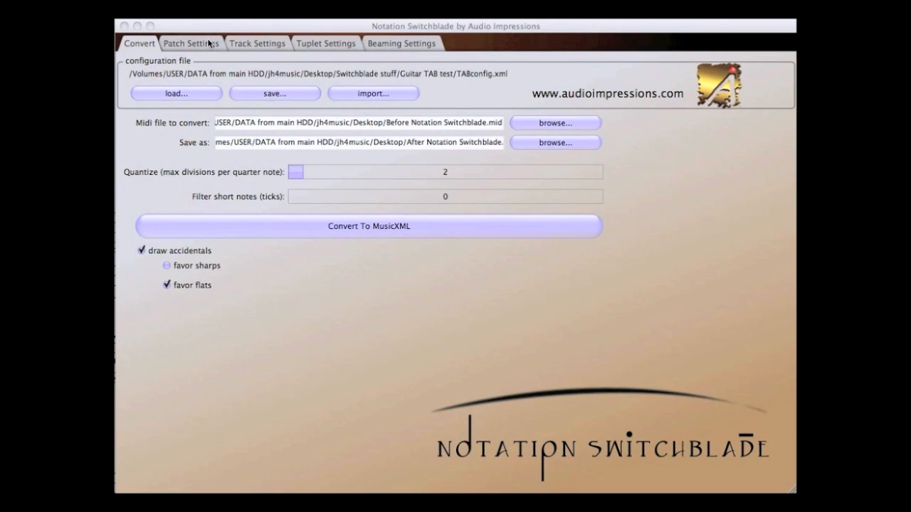
- Import the Dynamics patch group from another configuration file into the patch settings
click(191, 43)
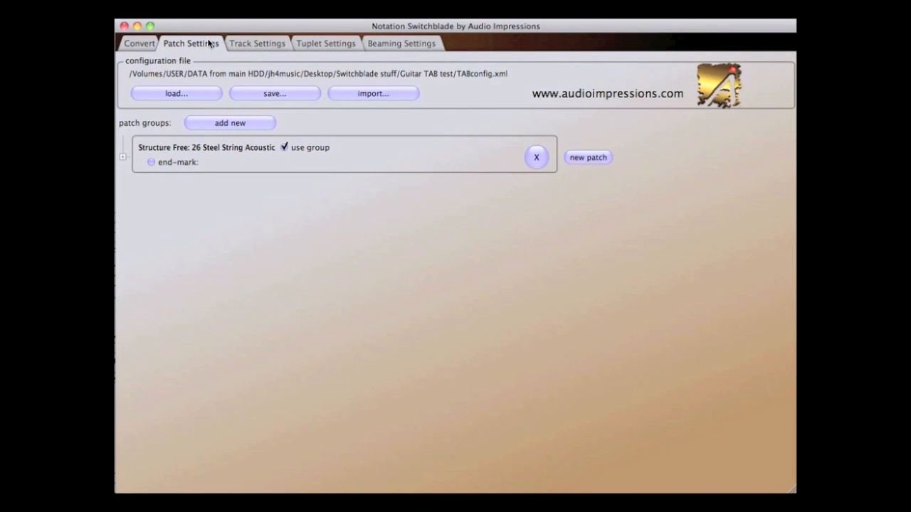
mouse_move(310, 205)
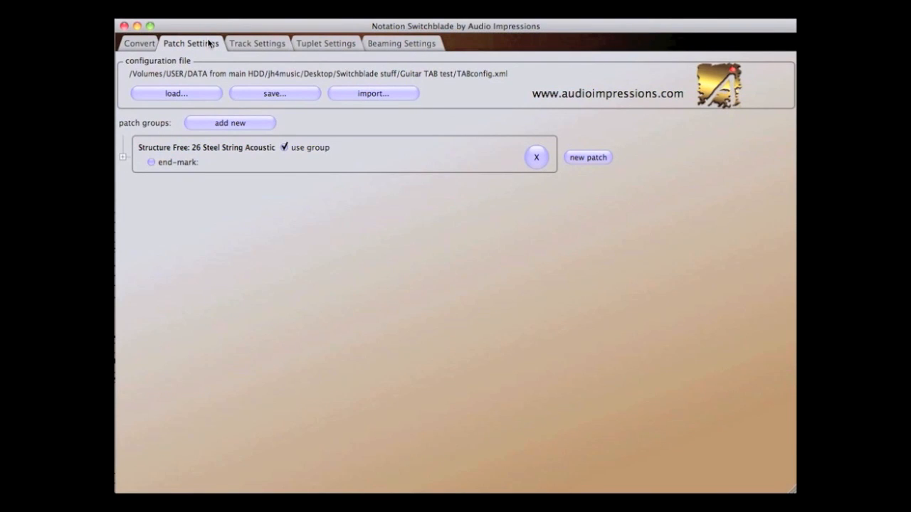
mouse_move(376, 87)
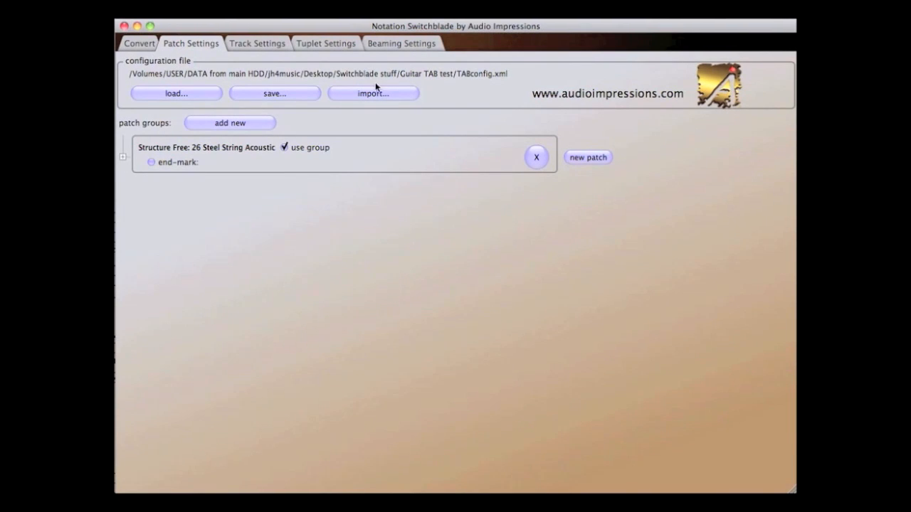
click(373, 94)
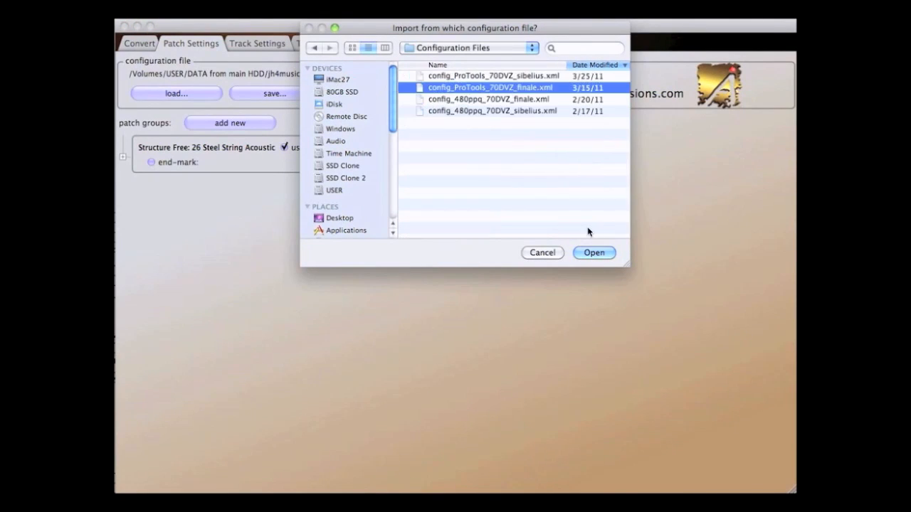
click(594, 253)
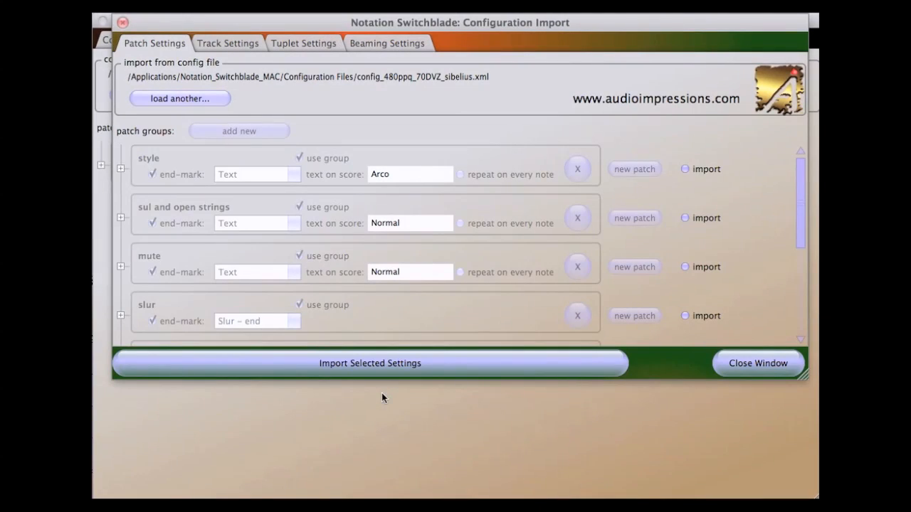
mouse_move(622, 244)
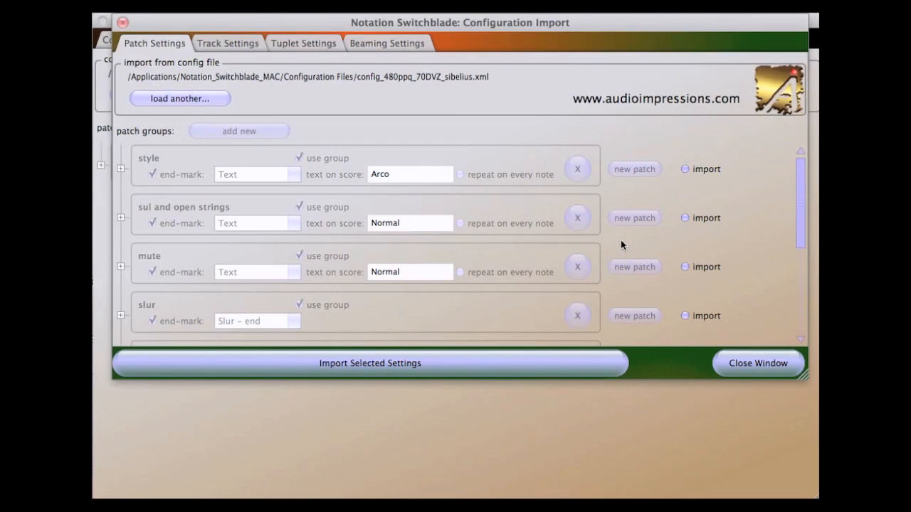
scroll(down, 3)
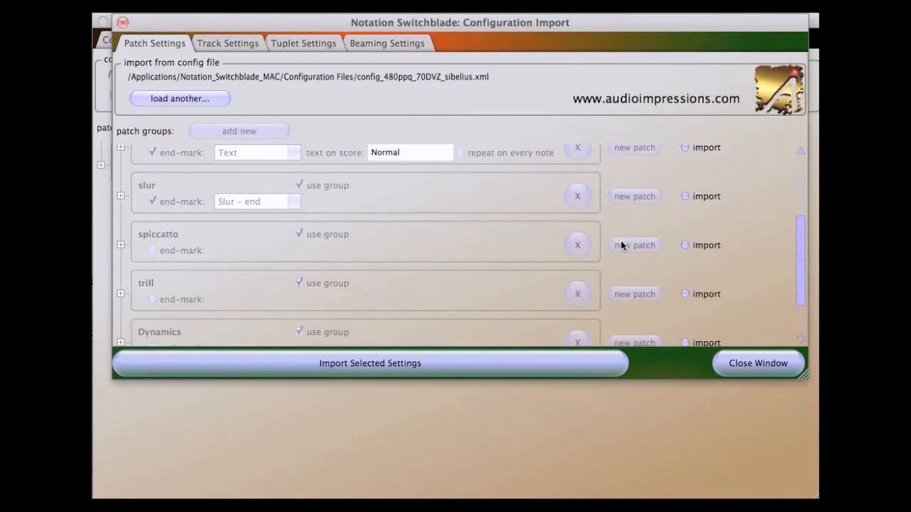
scroll(down, 3)
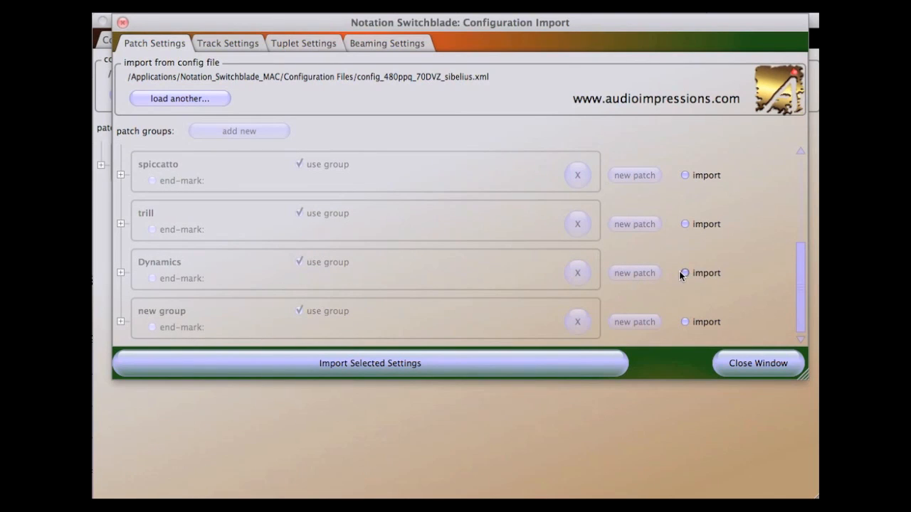
click(683, 273)
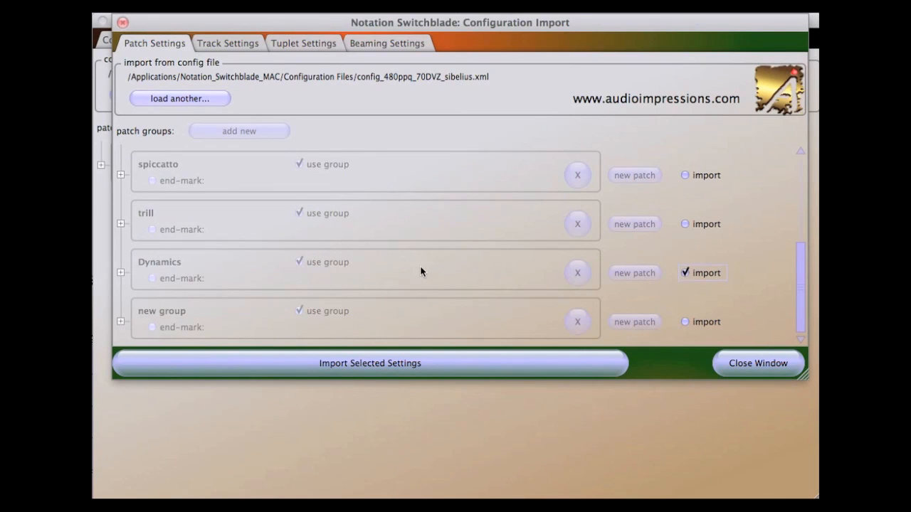
mouse_move(435, 340)
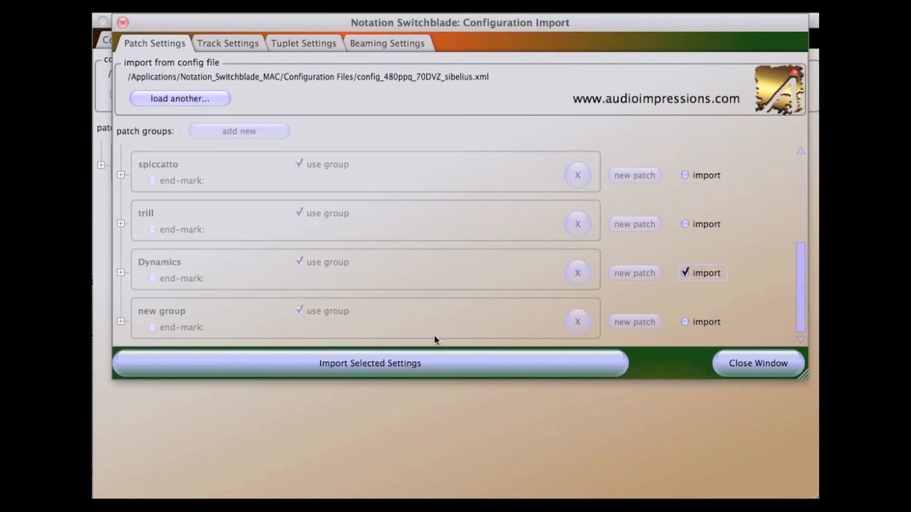
click(370, 362)
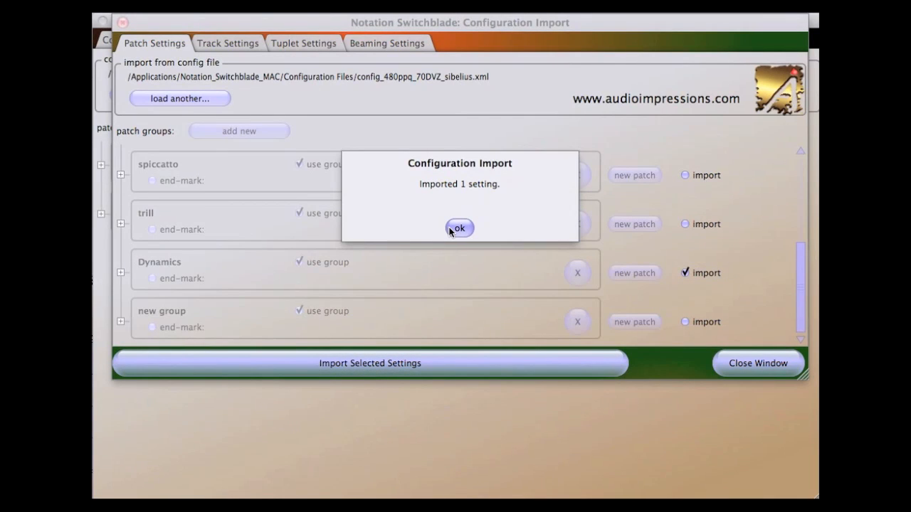
click(458, 228)
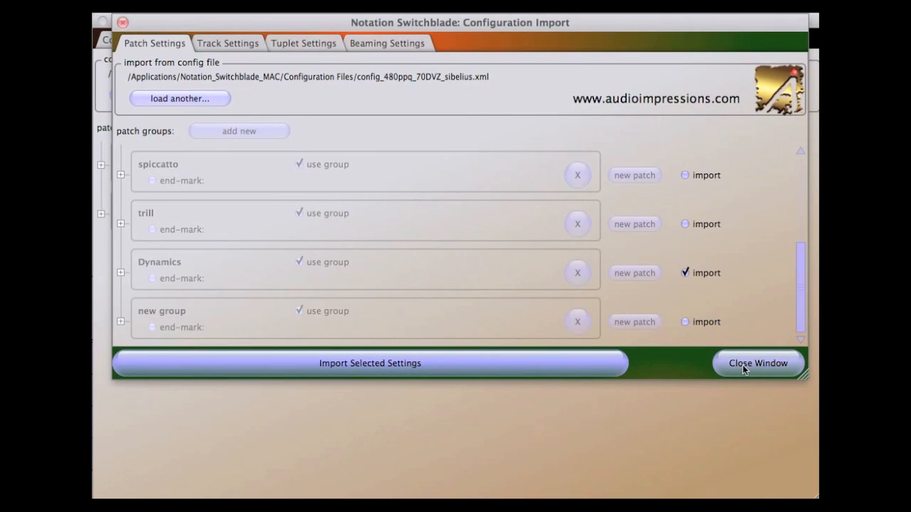
click(756, 363)
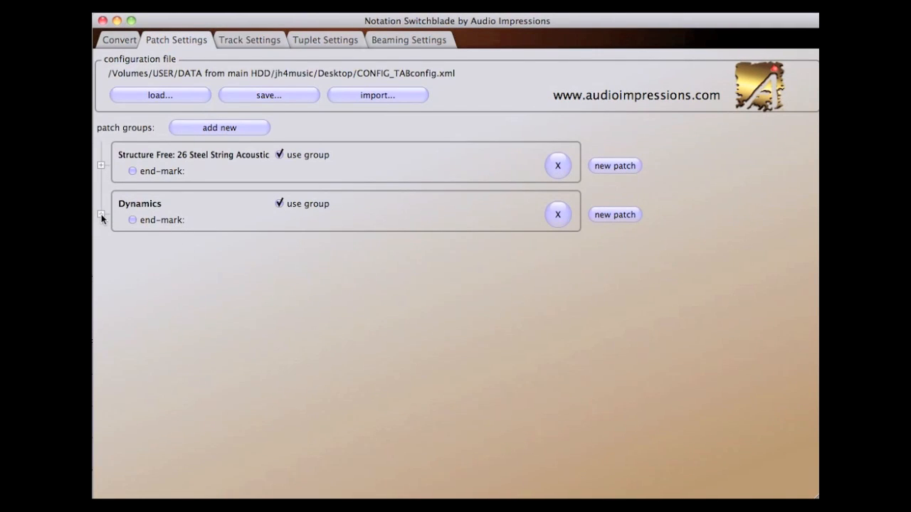
- Expand the Dynamics group and its mp patch to reveal the velocity criterion between 56 and 70
click(103, 215)
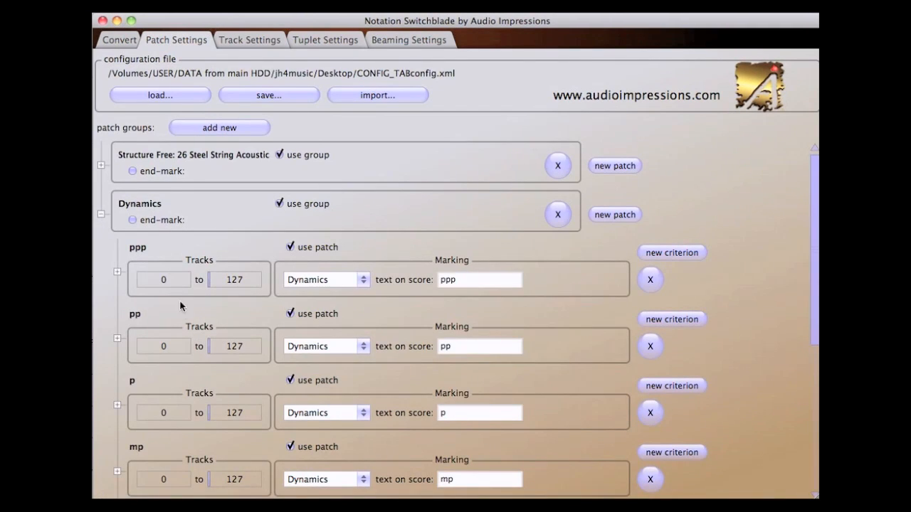
scroll(down, 3)
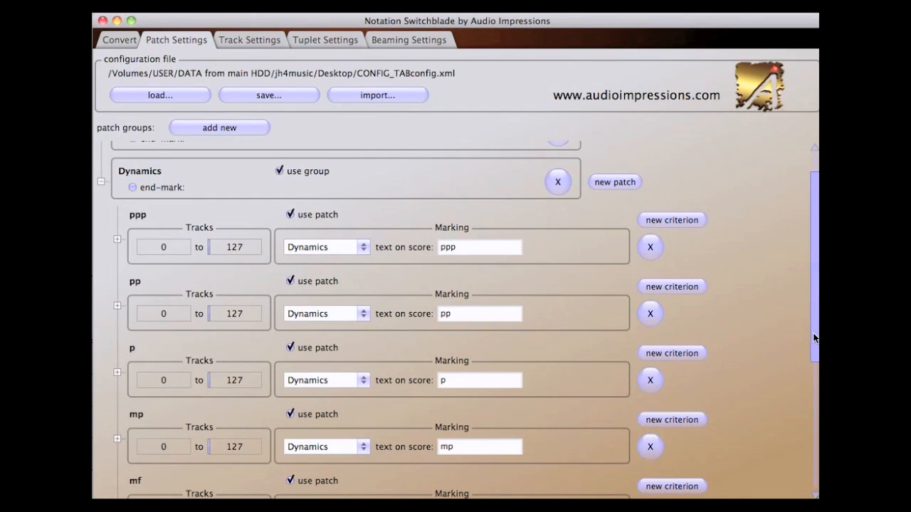
scroll(down, 3)
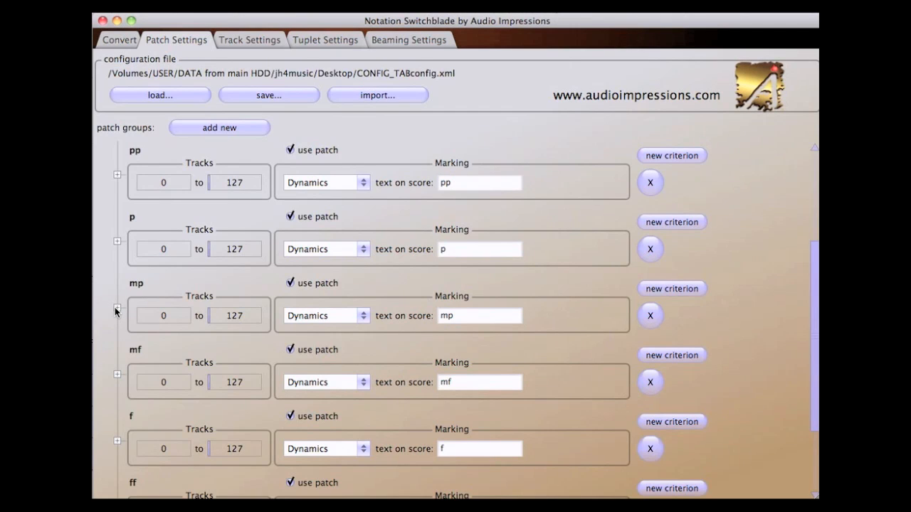
click(671, 287)
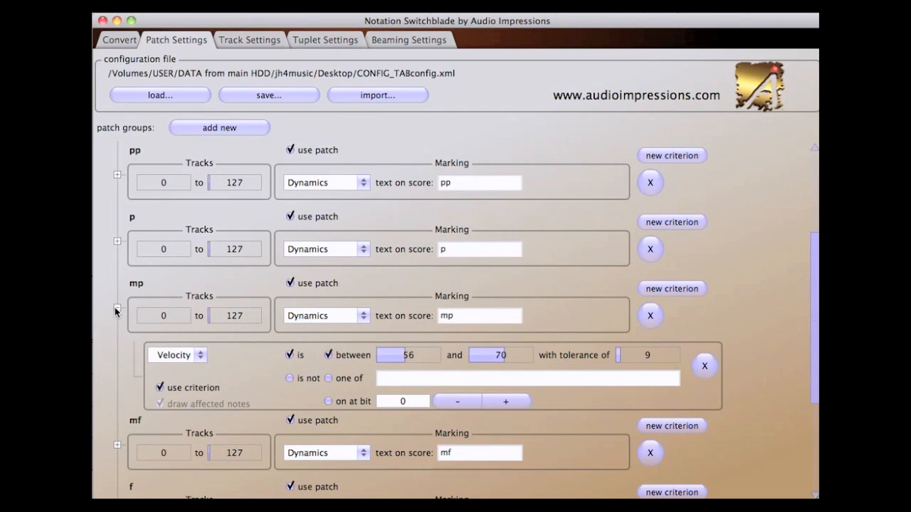
mouse_move(231, 353)
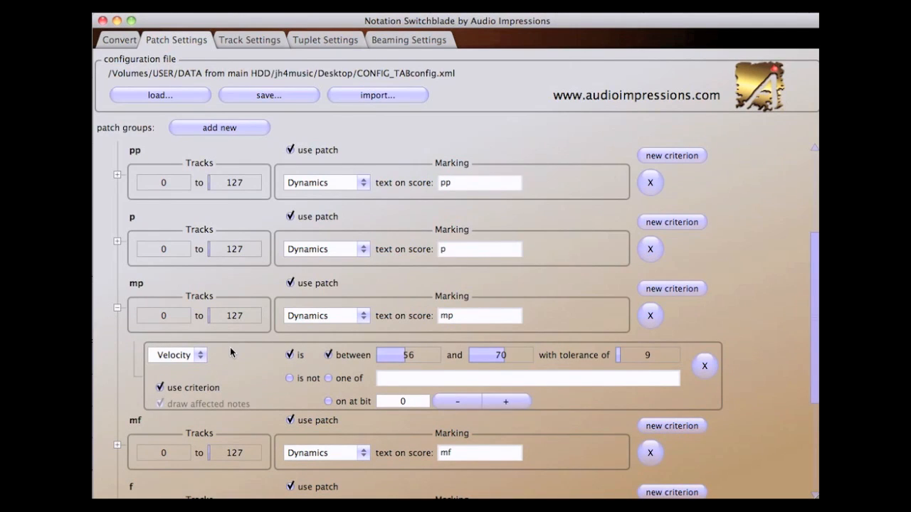
mouse_move(407, 370)
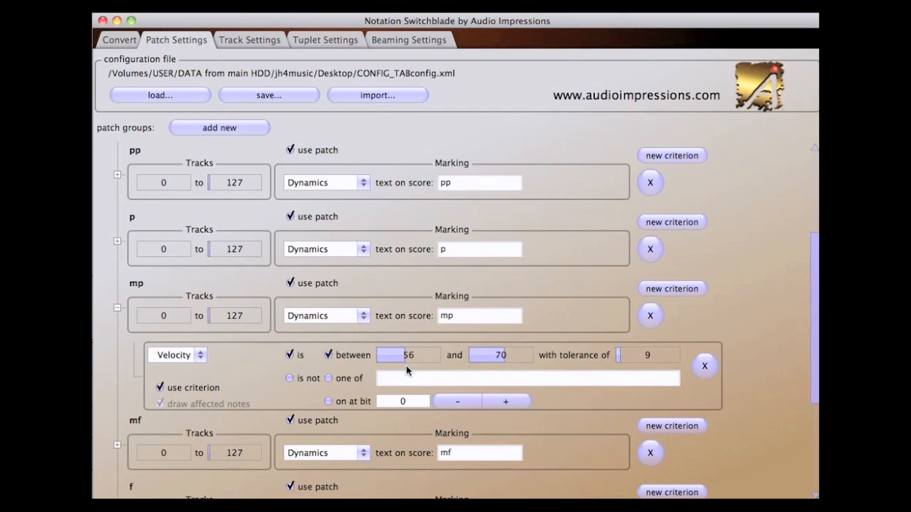
mouse_move(504, 372)
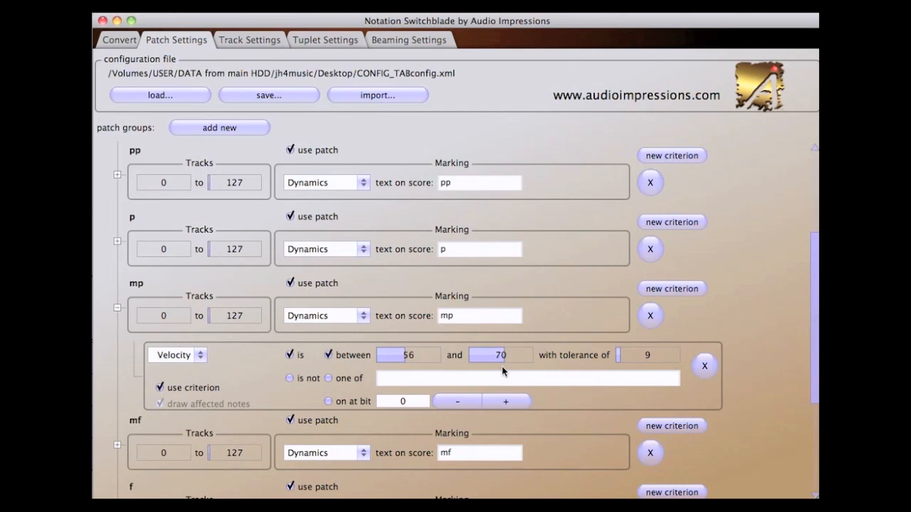
mouse_move(632, 371)
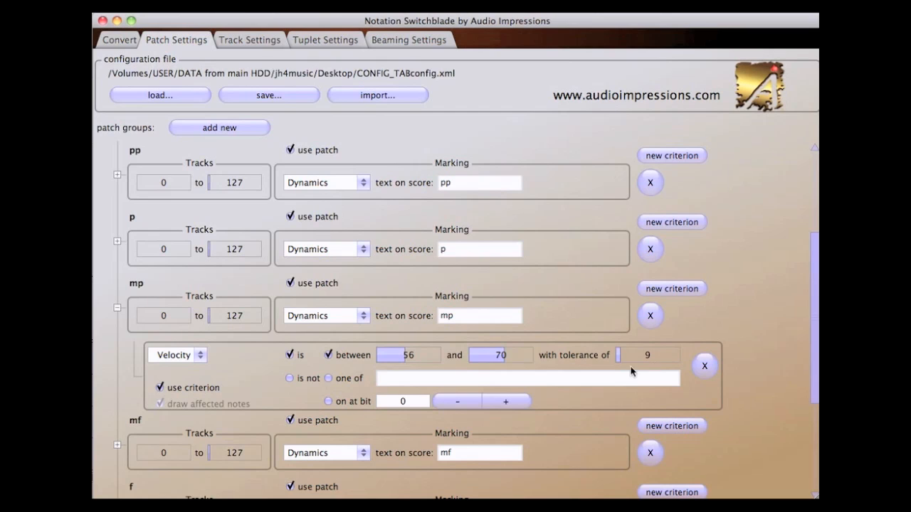
mouse_move(626, 369)
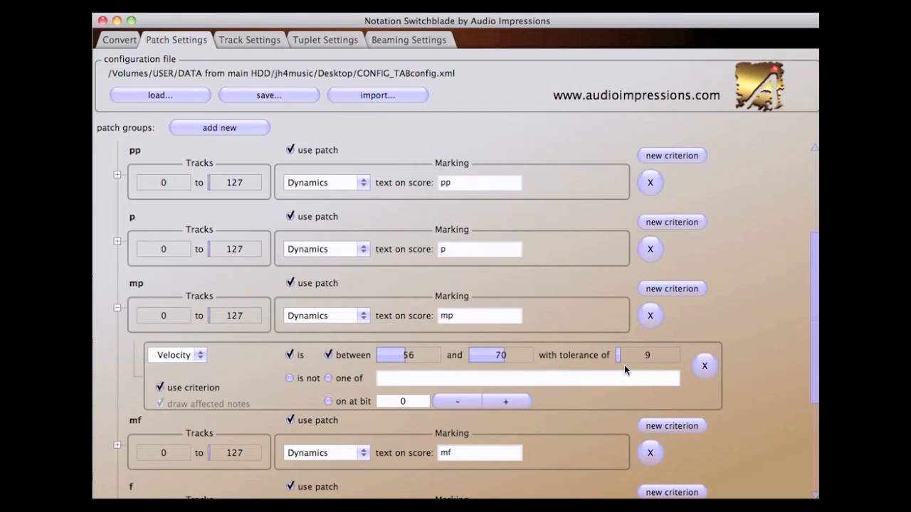
mouse_move(638, 370)
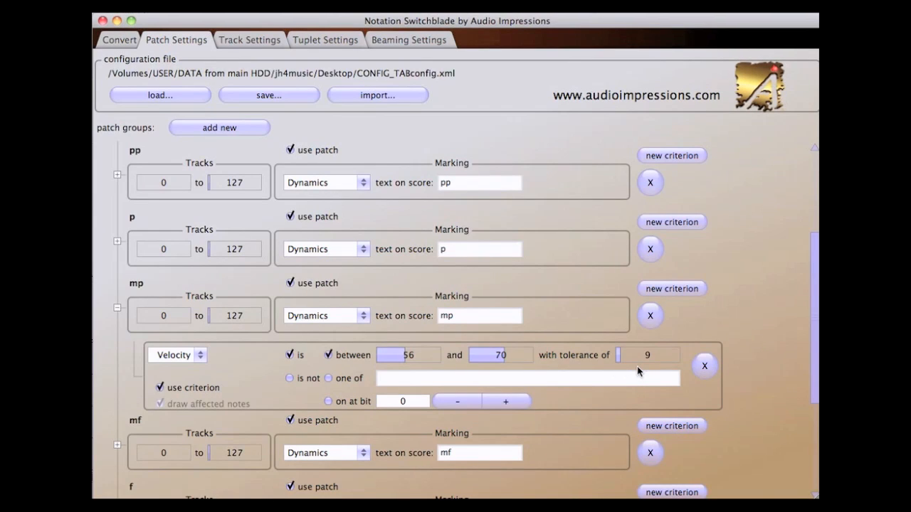
mouse_move(646, 369)
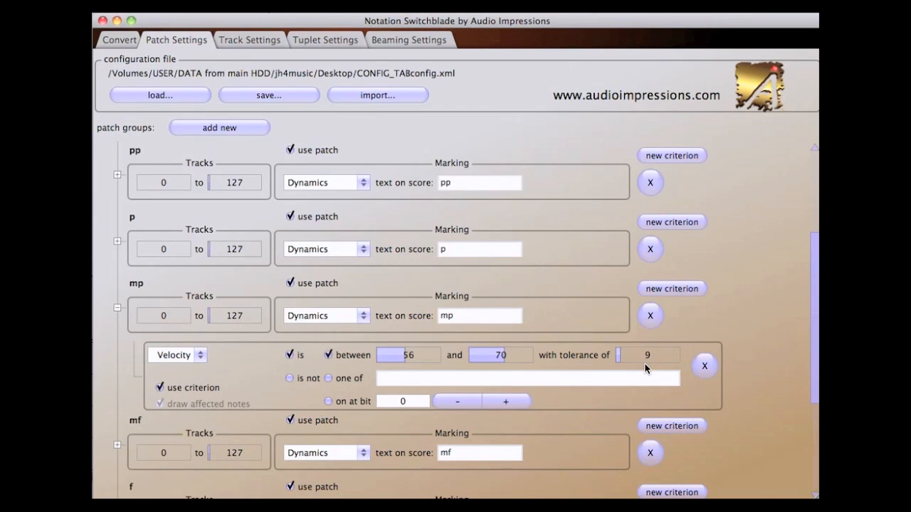
mouse_move(646, 359)
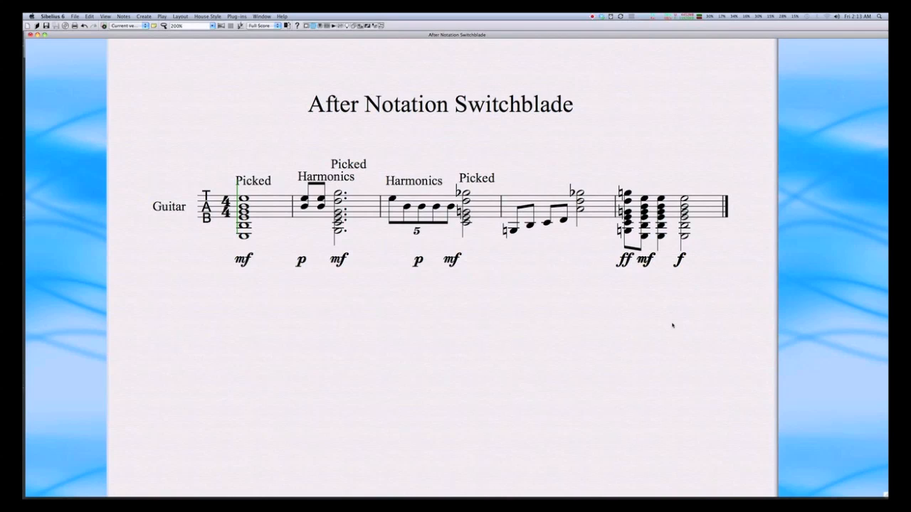
mouse_move(422, 314)
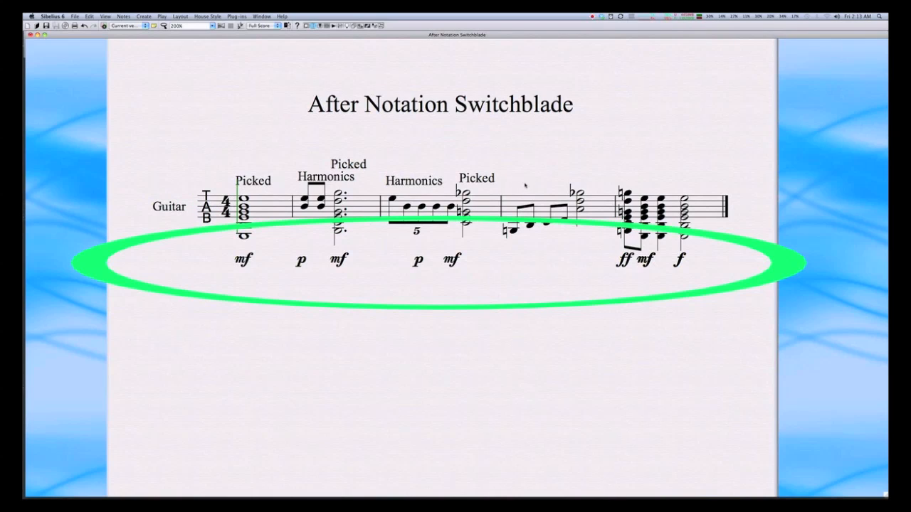
mouse_move(270, 283)
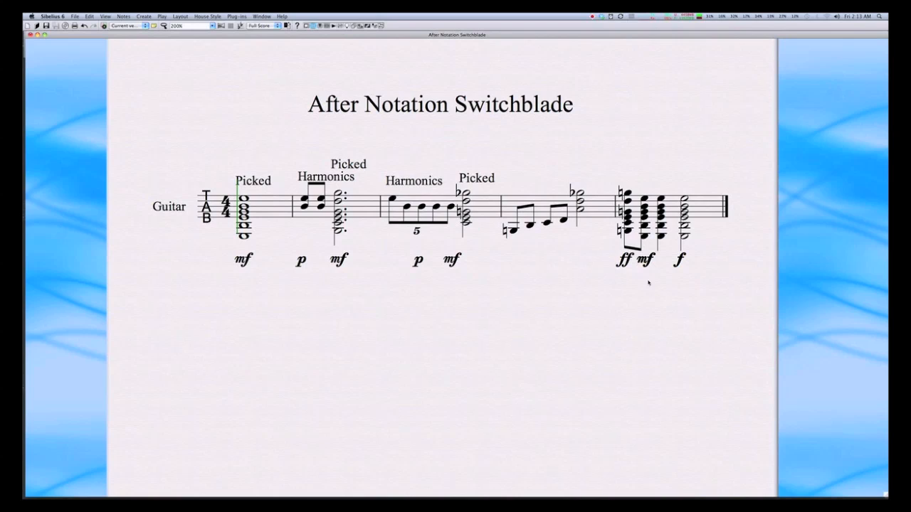
mouse_move(424, 245)
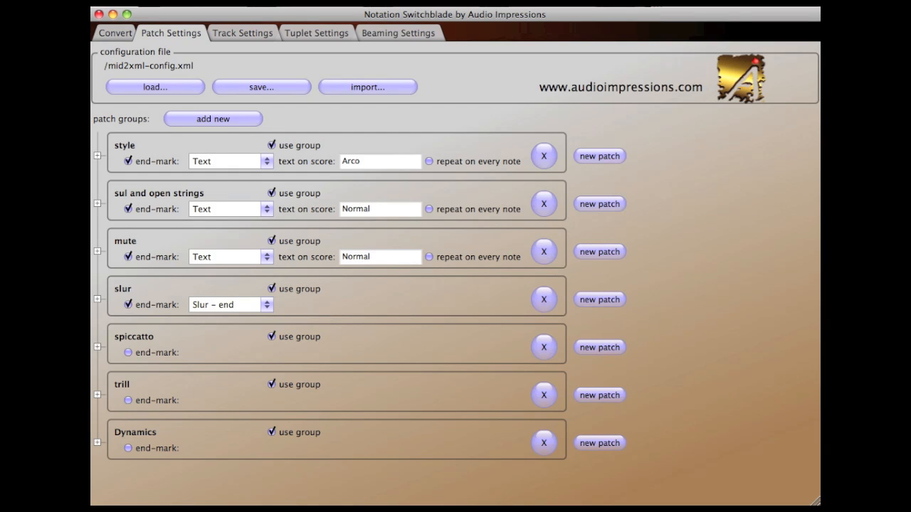
- Save the settings from the Convert page as 'My Configuration File'
click(242, 33)
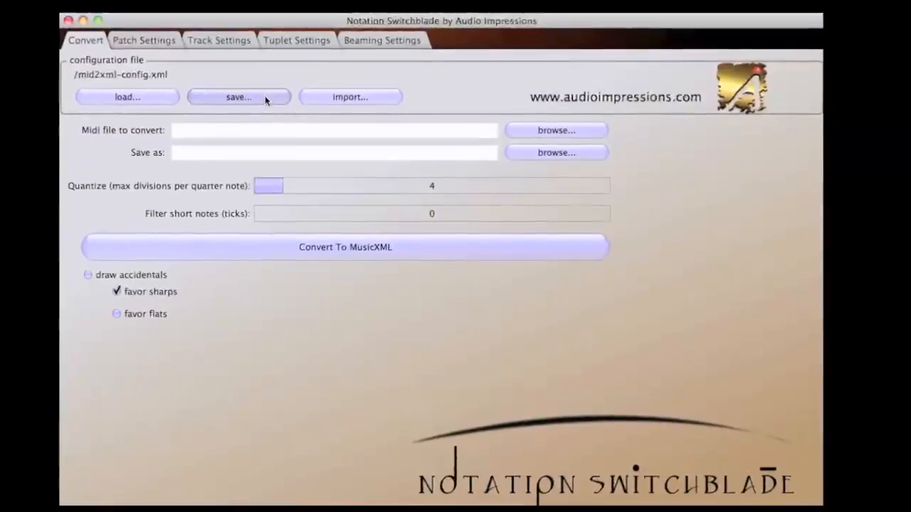
click(239, 96)
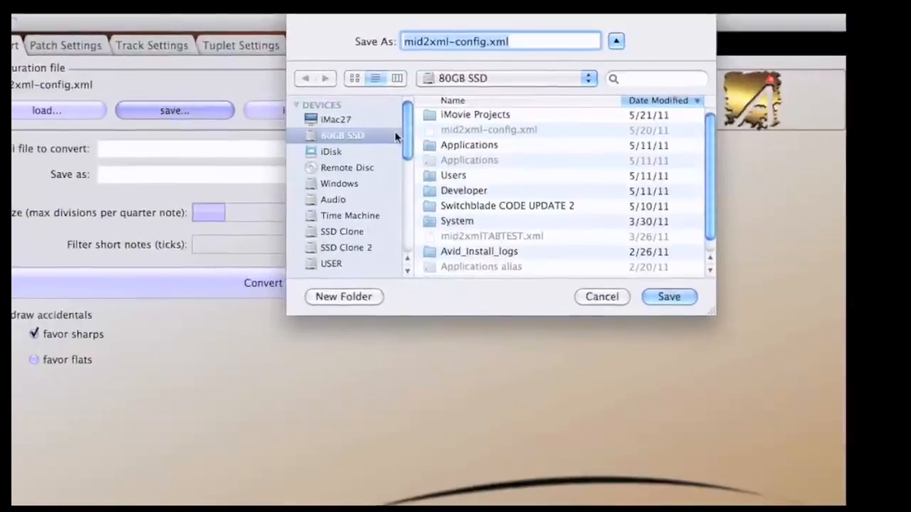
text(My Configuration File)
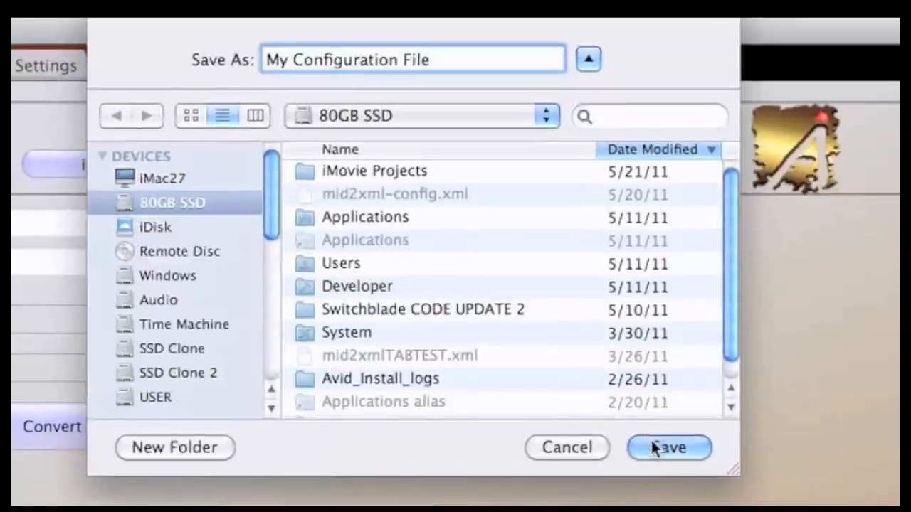
click(667, 447)
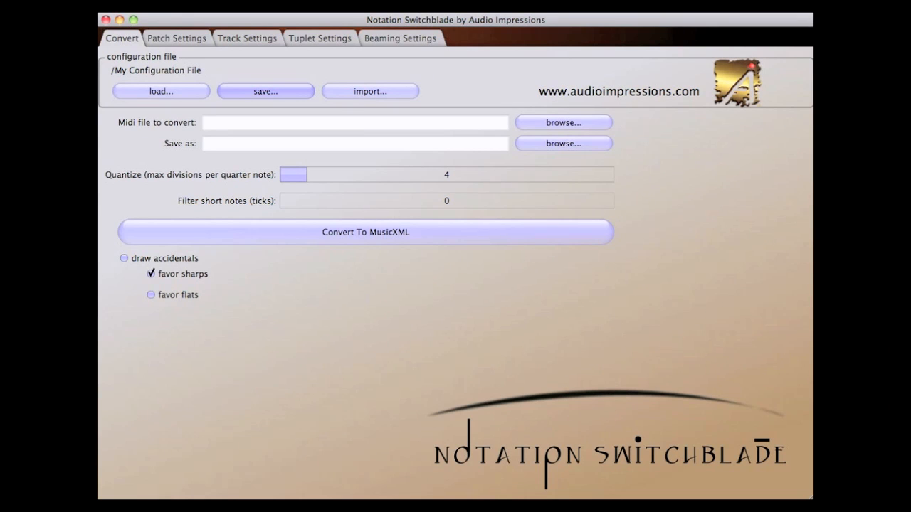
- Check the track and patch settings, import Dynamics and new group from another configuration, and return to Sibelius
click(246, 37)
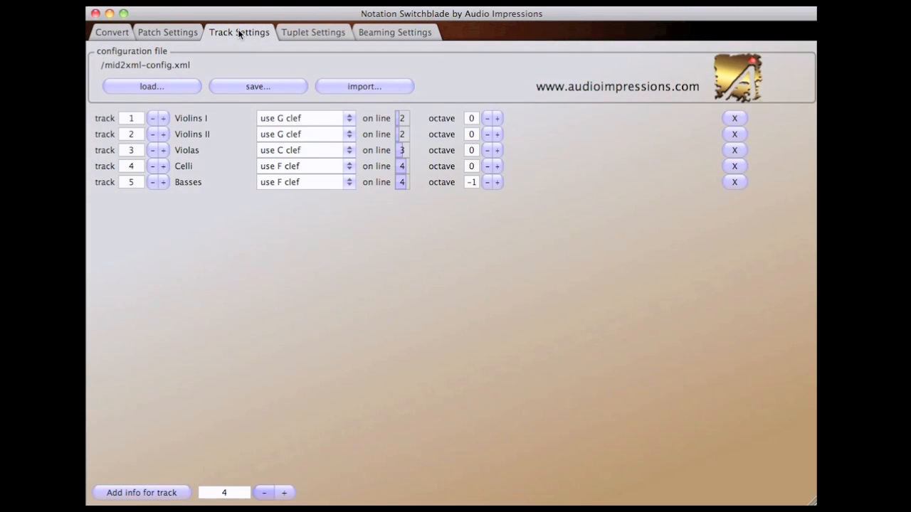
click(151, 85)
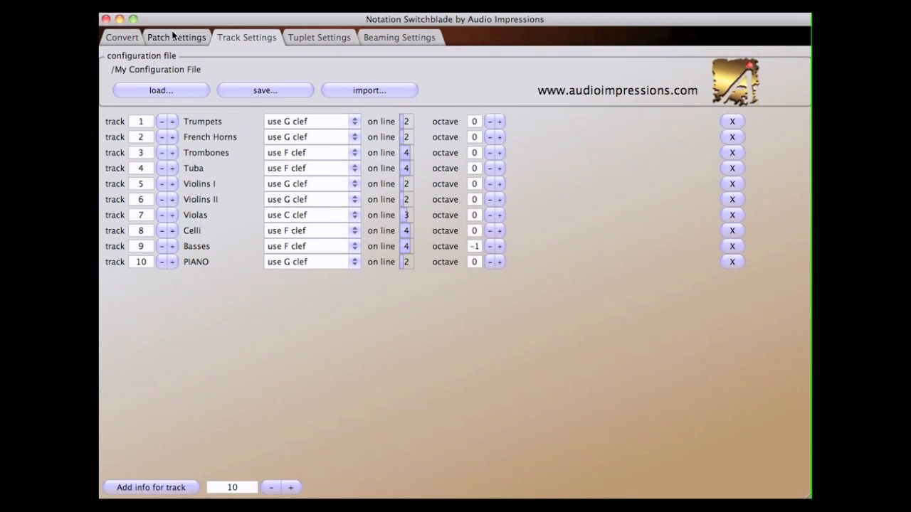
click(176, 37)
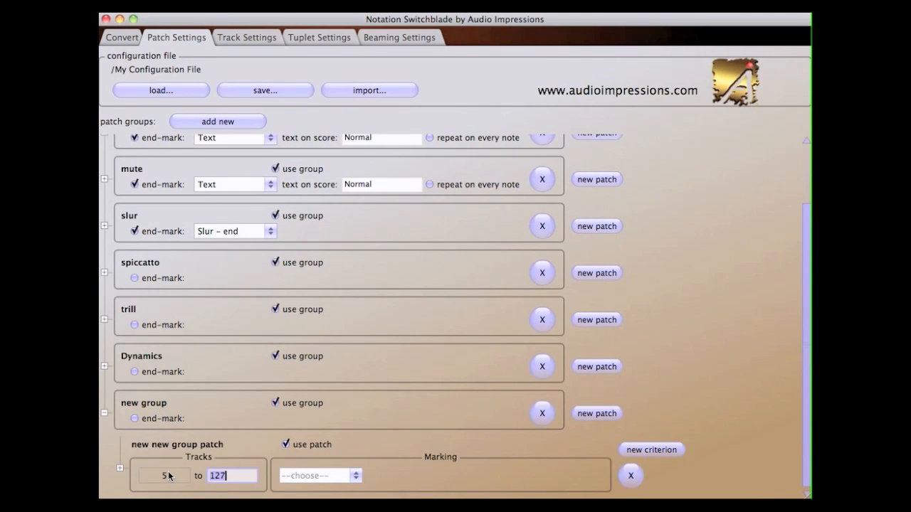
click(370, 90)
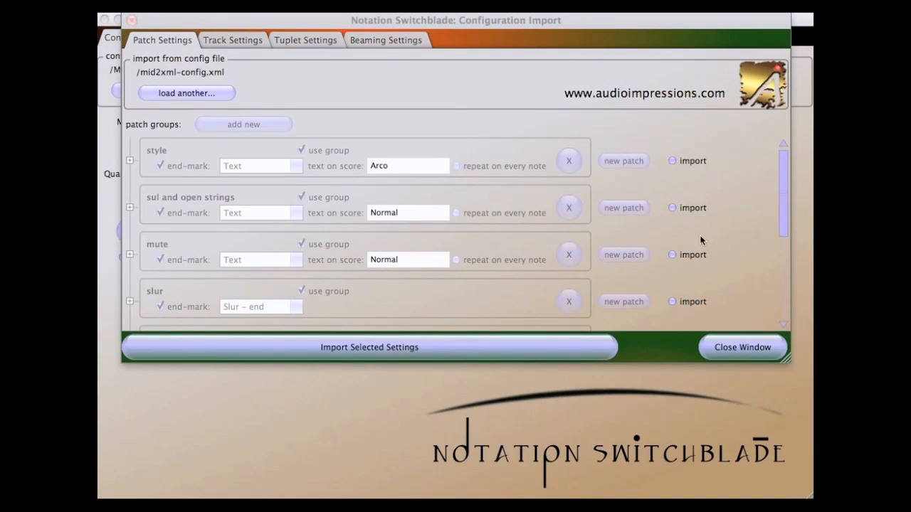
scroll(down, 3)
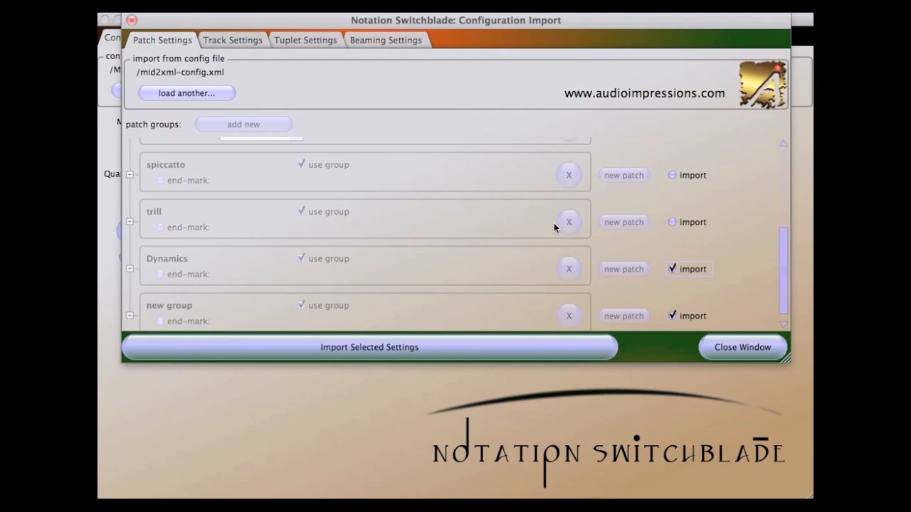
click(234, 39)
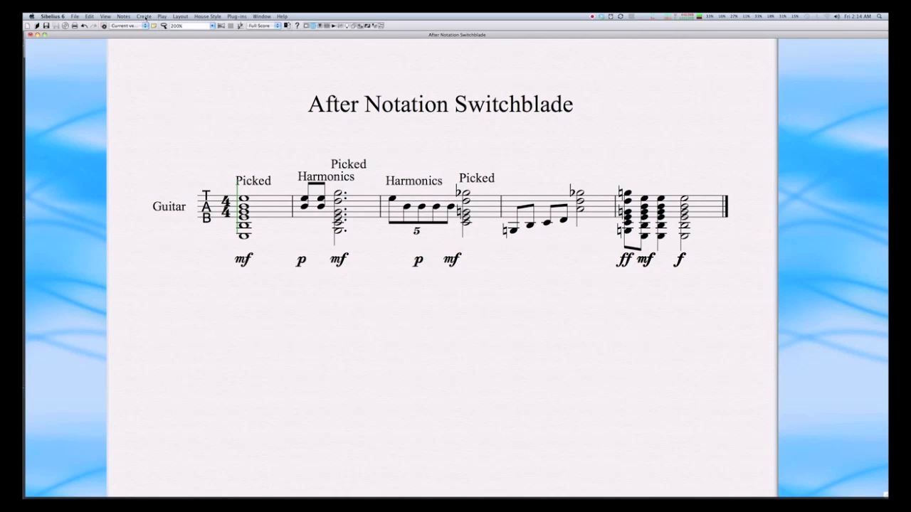
- Add an Acoustic Guitar [tab] staff from the Guitar family via Create > Instruments and select its first bar
click(143, 17)
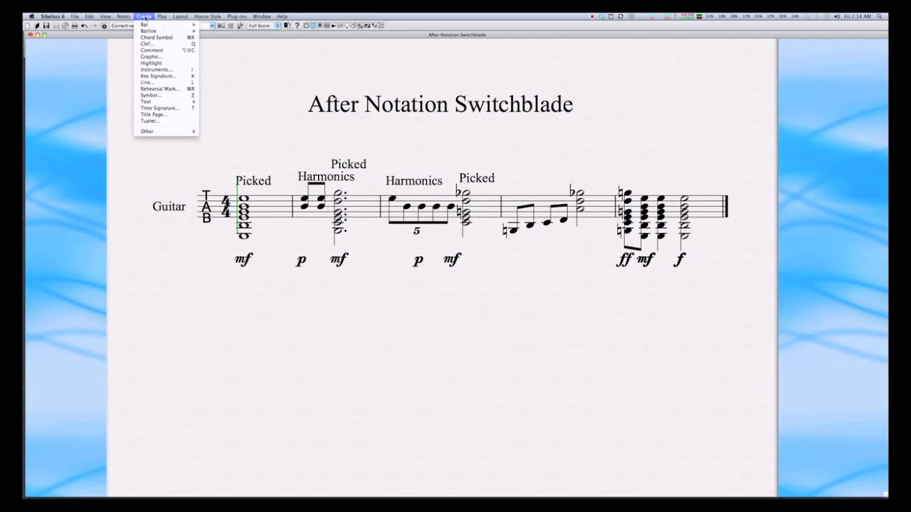
click(155, 68)
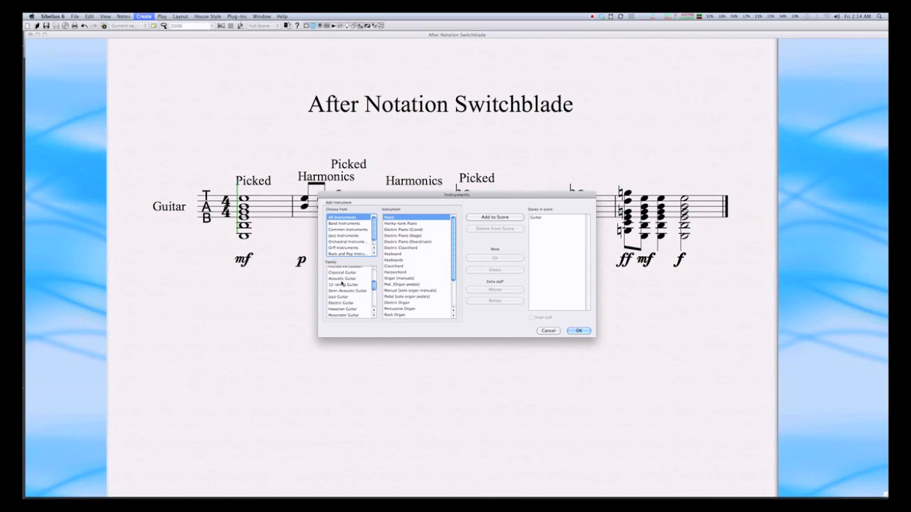
click(341, 277)
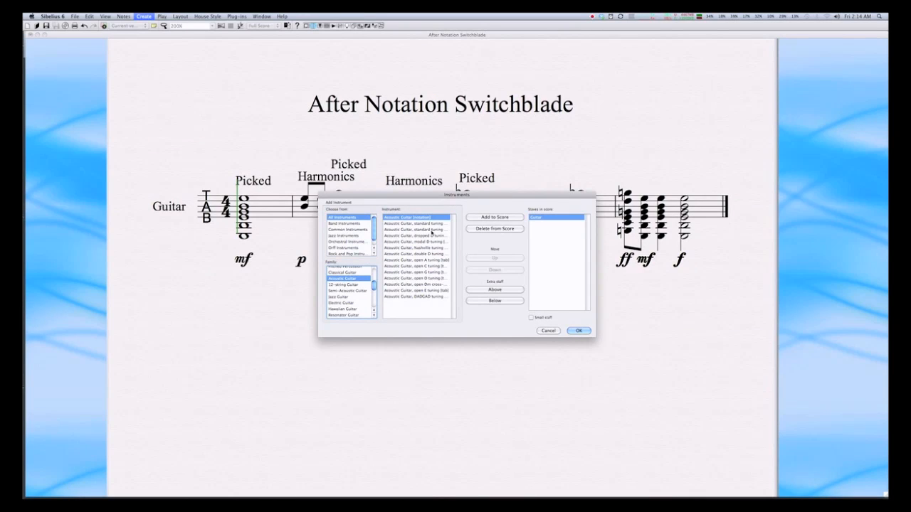
click(495, 217)
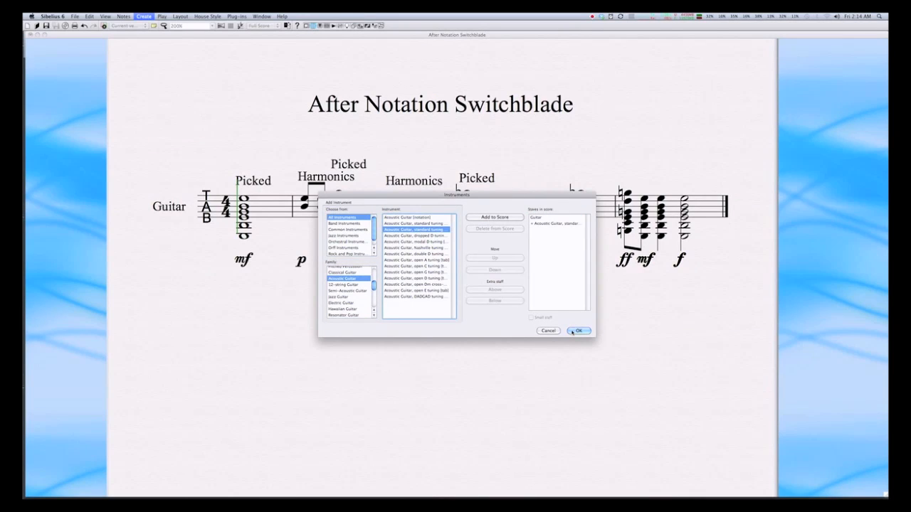
click(578, 330)
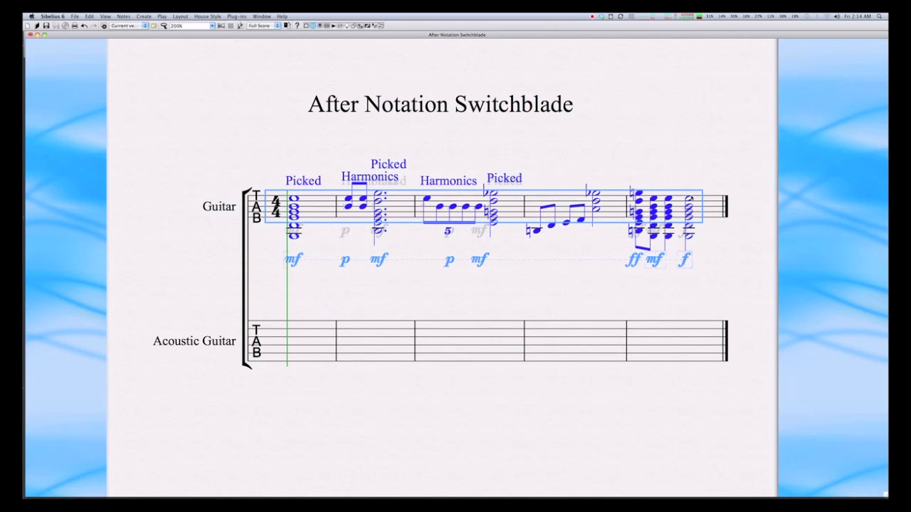
click(306, 340)
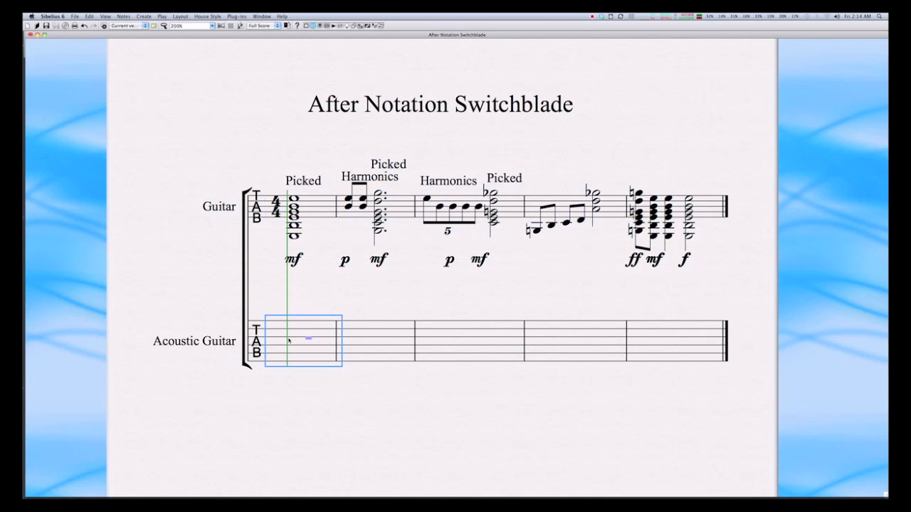